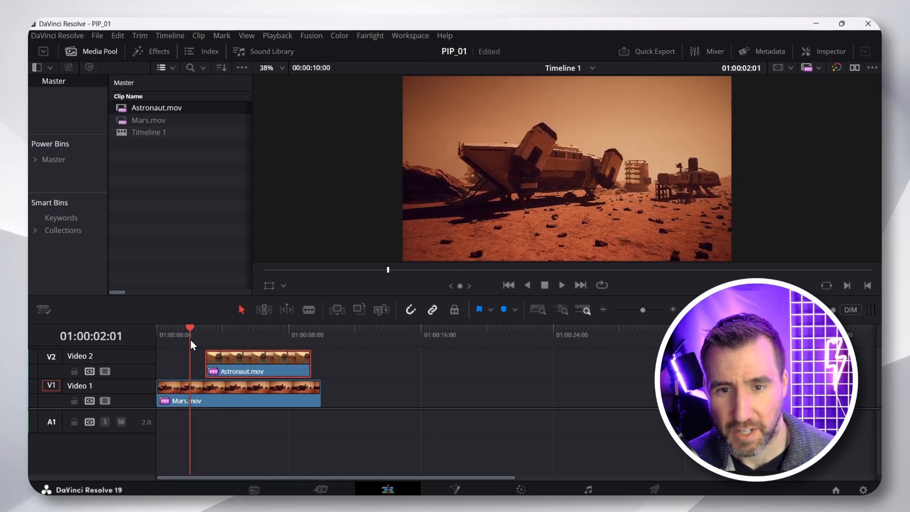
# Step: Preview the astronaut footage and shrink it into a small top-left inset using the Transform overlay
pyautogui.click(274, 334)
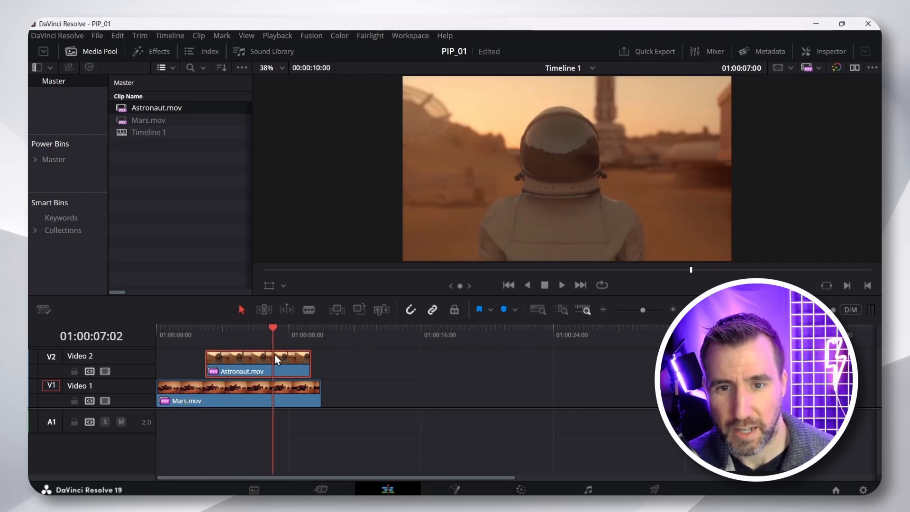
pyautogui.click(251, 327)
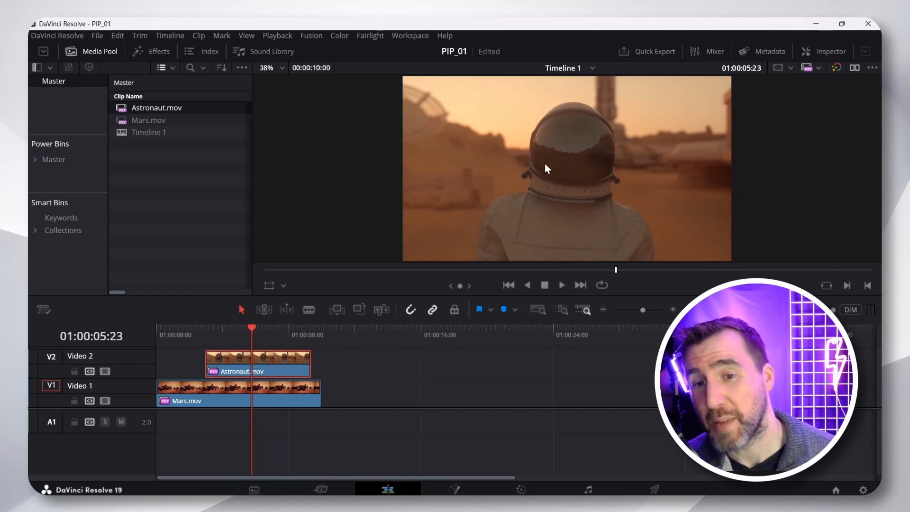
pyautogui.moveTo(263, 422)
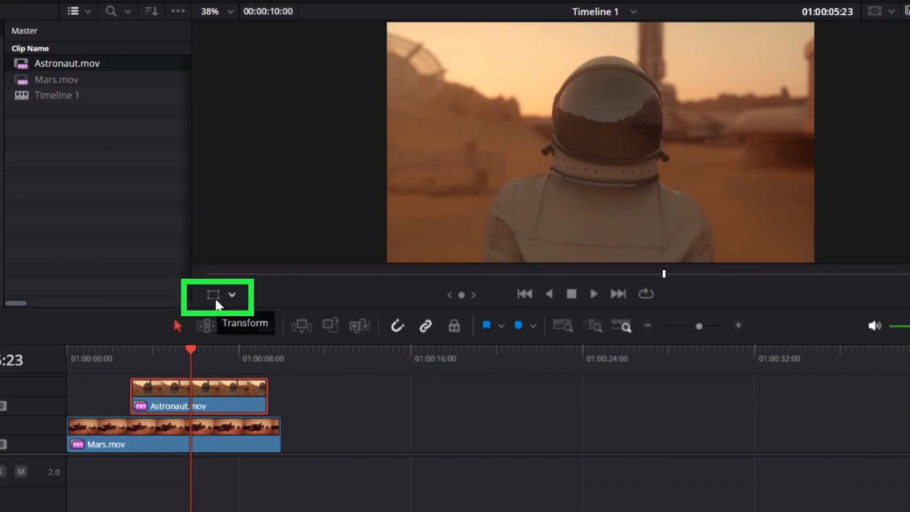
pyautogui.click(213, 294)
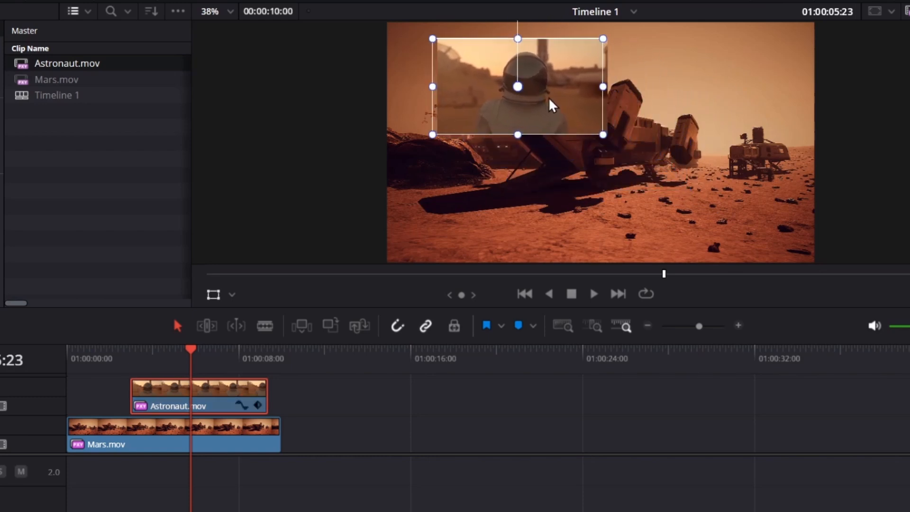
pyautogui.click(593, 294)
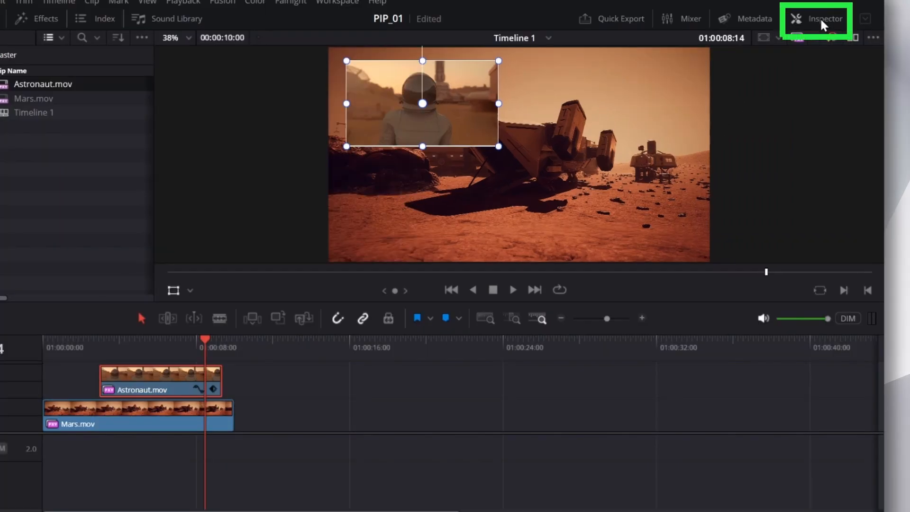
# Step: Raise Crop Left and Crop Right on the Astronaut clip in the Inspector
pyautogui.click(823, 19)
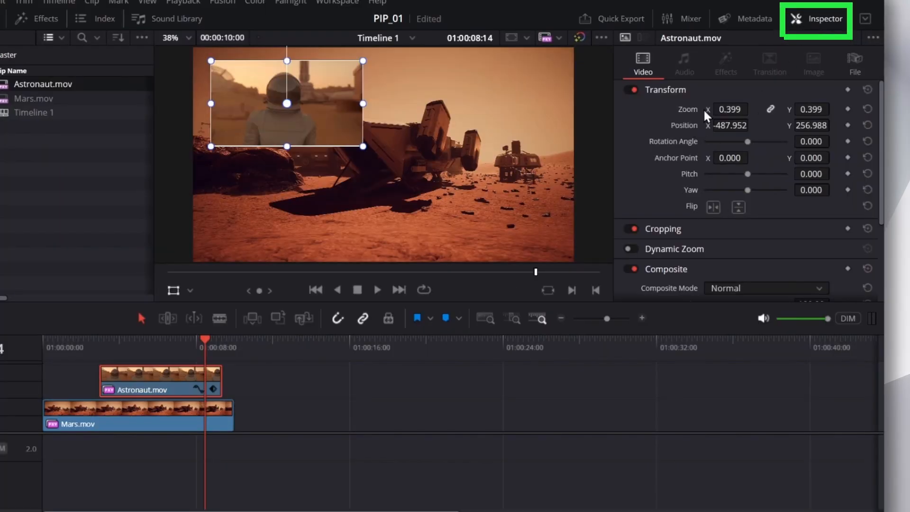
pyautogui.click(662, 229)
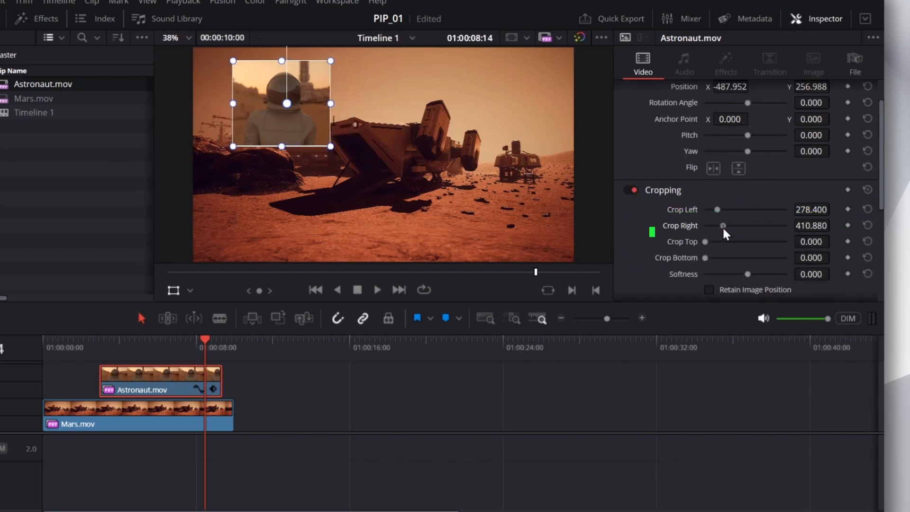
pyautogui.scroll(-3)
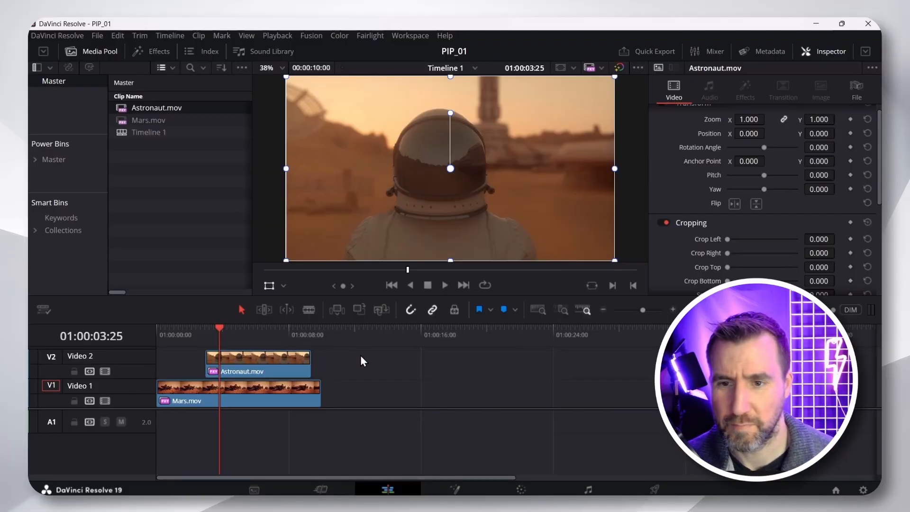
pyautogui.moveTo(409, 392)
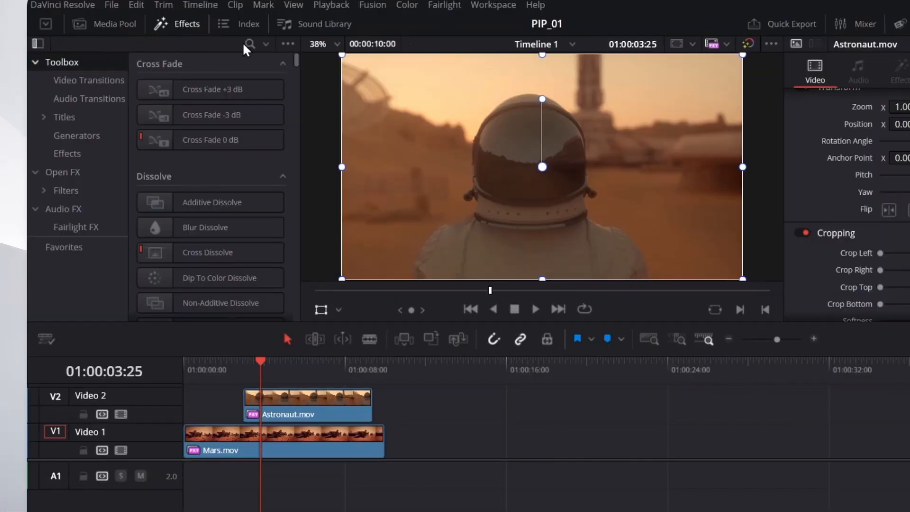
# Step: Search the Effects library for 'DVE' to find the DVE Fusion effect
pyautogui.click(249, 44)
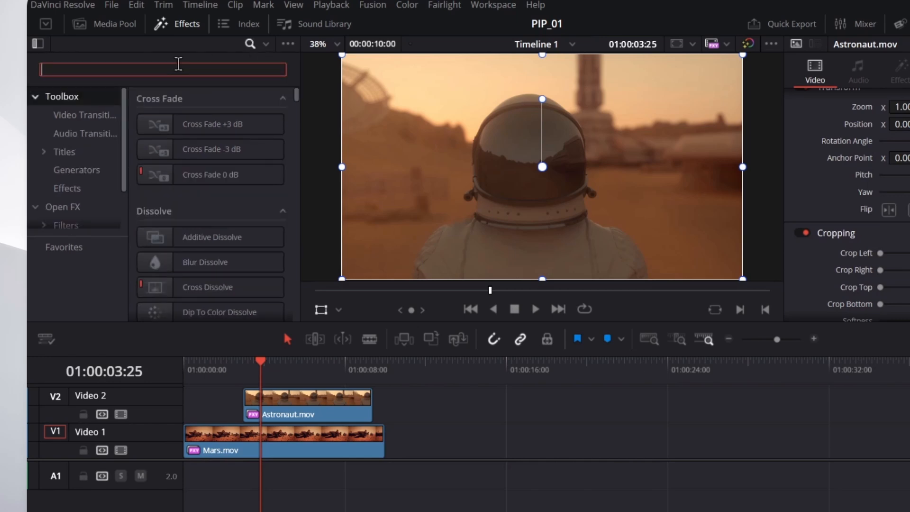
pyautogui.write('DVE')
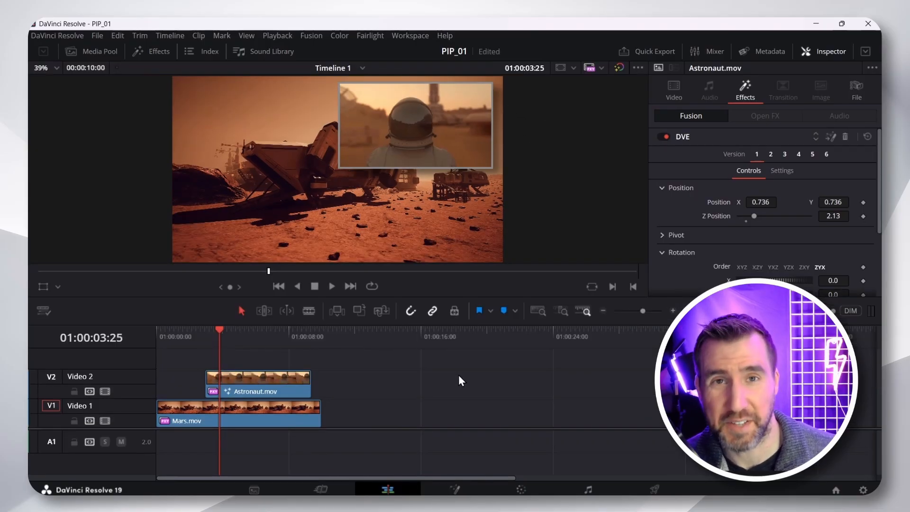
# Step: Set the DVE border colour of the astronaut inset to white (#ffffff)
pyautogui.click(258, 377)
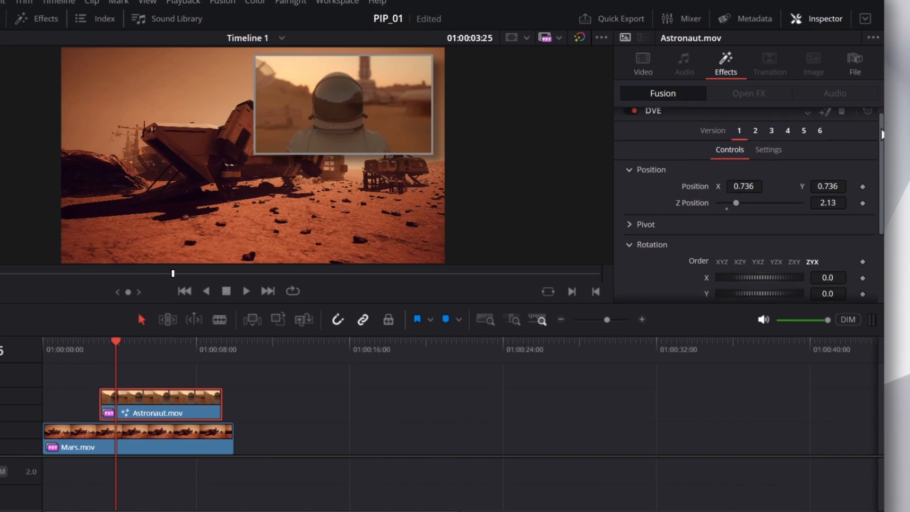
pyautogui.scroll(-3)
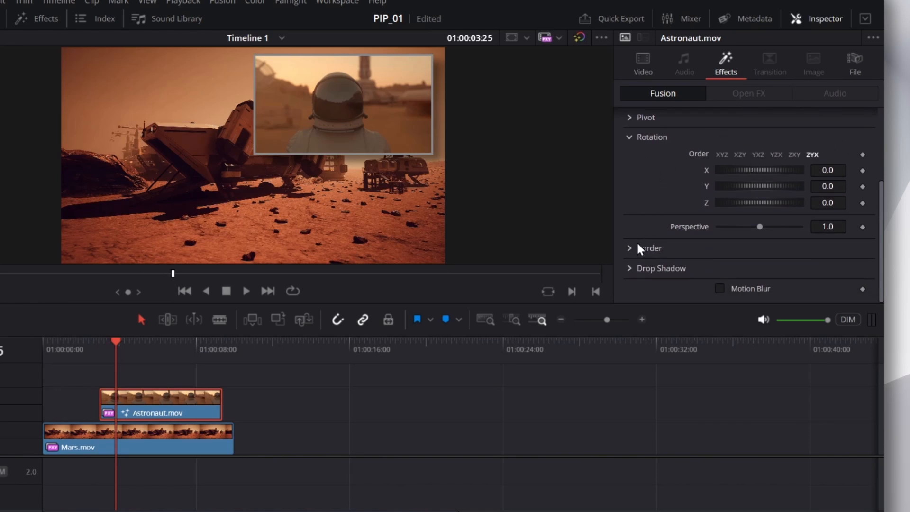
pyautogui.click(647, 247)
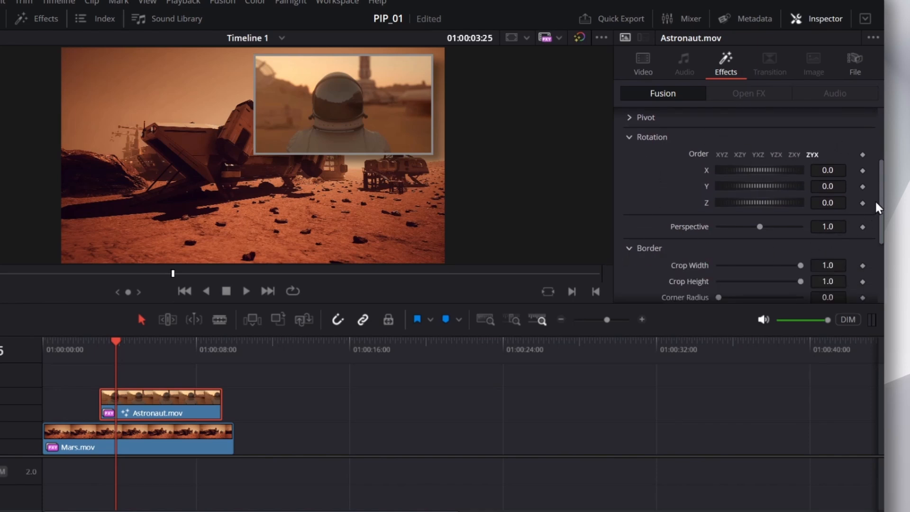
pyautogui.scroll(-3)
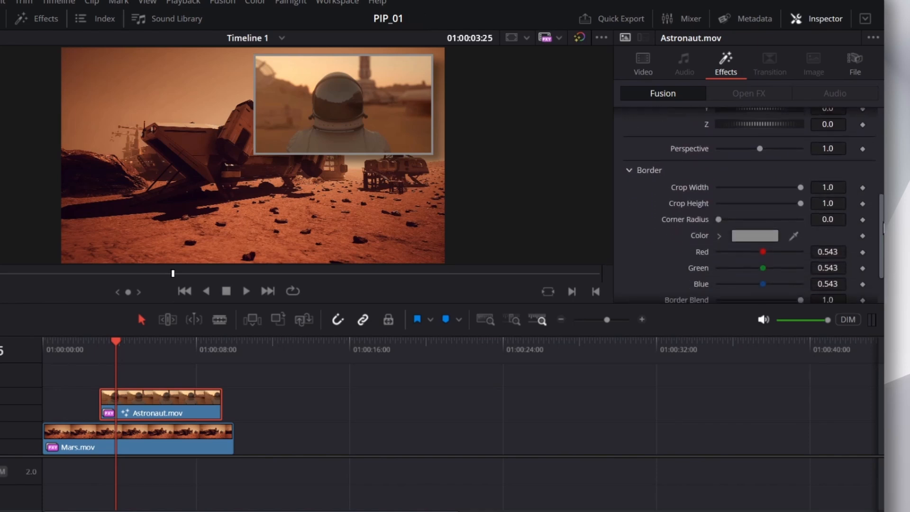
pyautogui.click(754, 235)
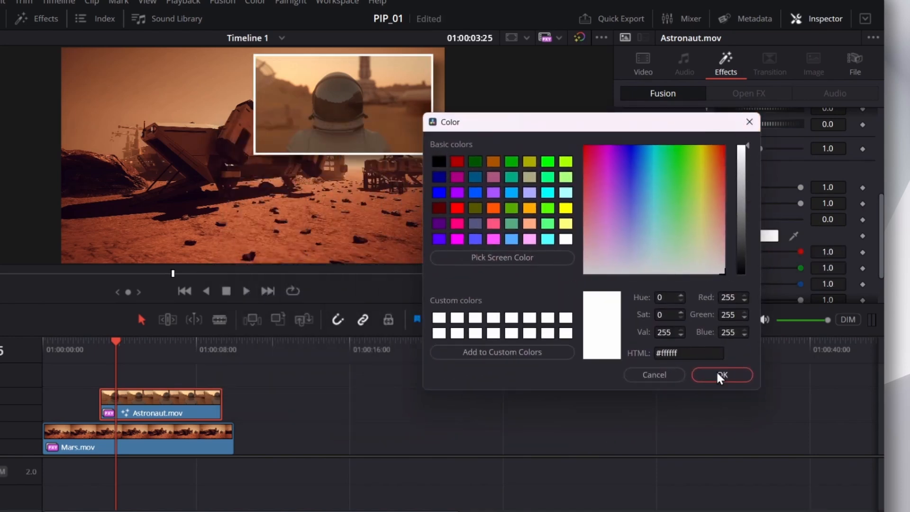
pyautogui.click(721, 374)
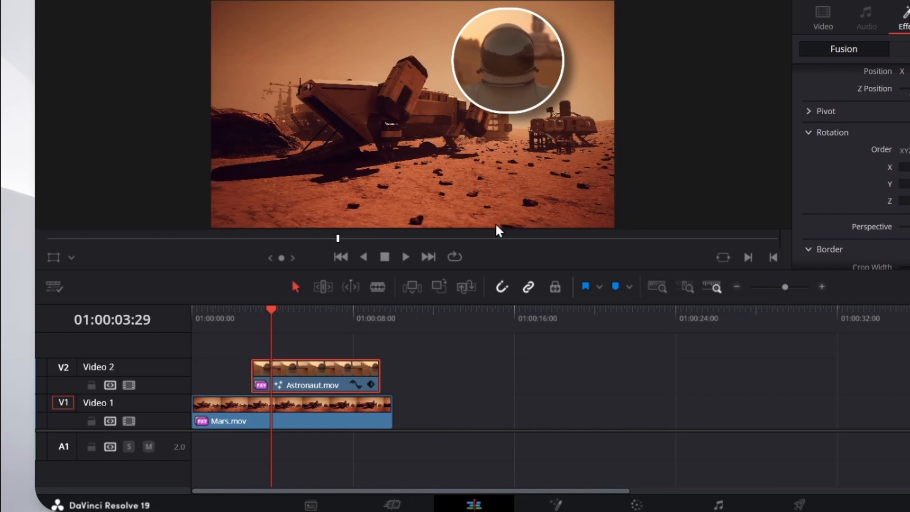
# Step: Reopen the Astronaut clip's DVE properties after rounding the inset into a circle with a drop shadow
pyautogui.click(406, 257)
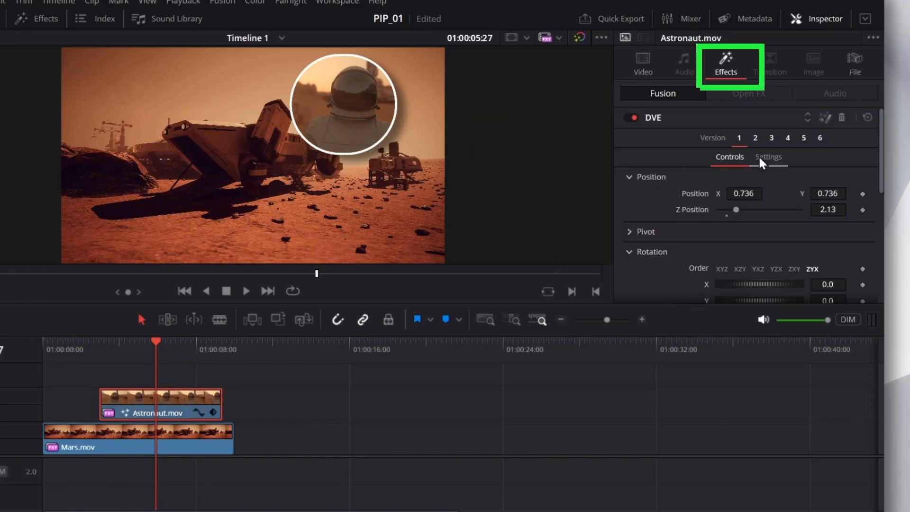
# Step: Set the DVE inset's Position X to 0.629, moving it toward the lower-left corner
pyautogui.click(652, 118)
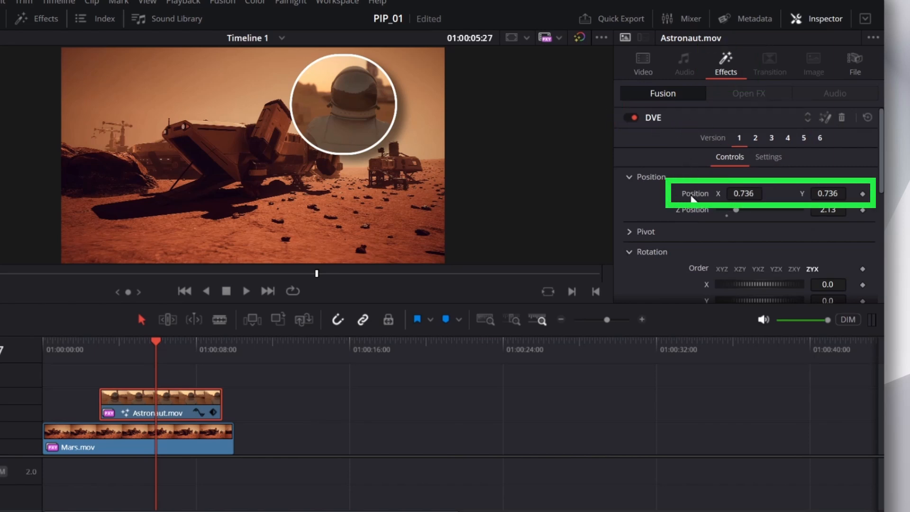
pyautogui.click(745, 194)
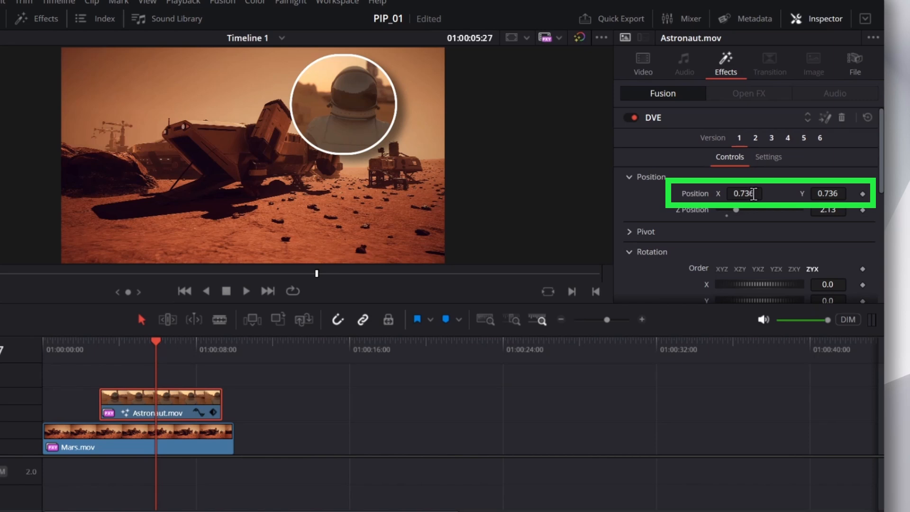
pyautogui.write('0.629')
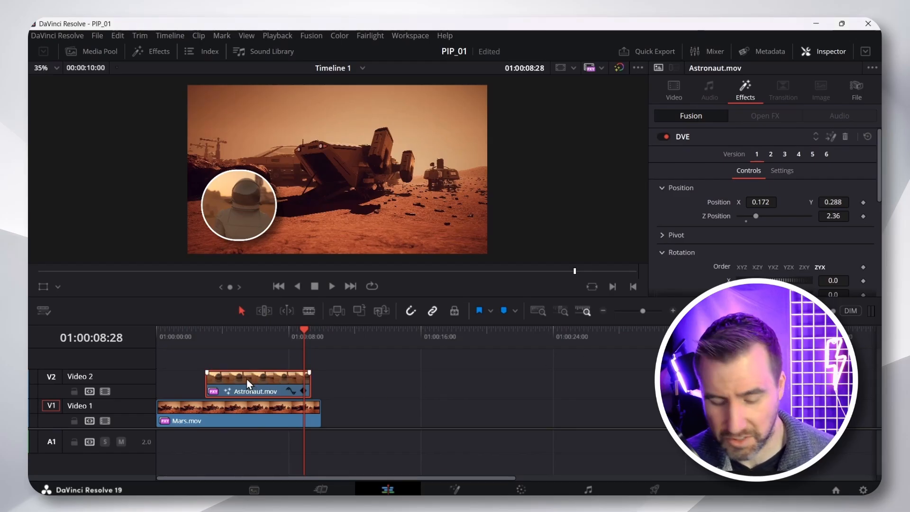
# Step: Select the Astronaut clip and search the Effects library for 'adjustment'
pyautogui.click(91, 51)
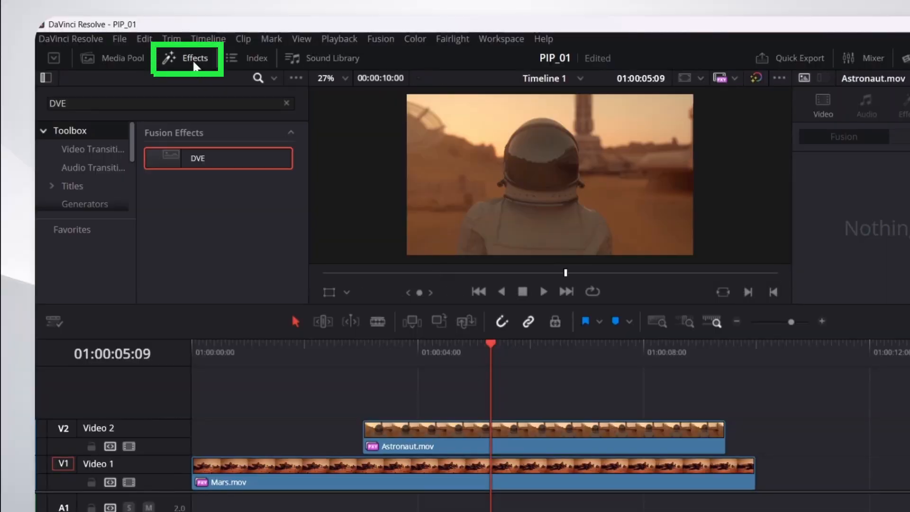
pyautogui.write('adjustmen')
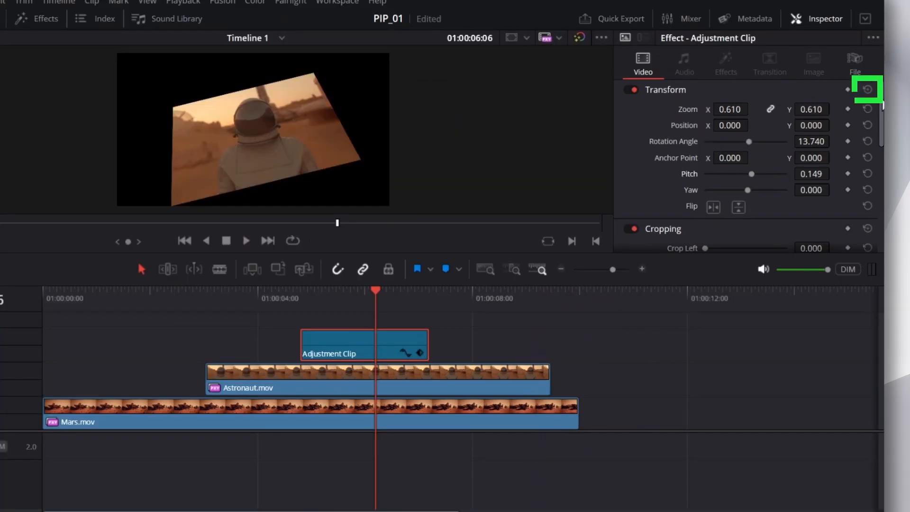
# Step: Reset the adjustment clip's Transform settings to defaults
pyautogui.click(868, 89)
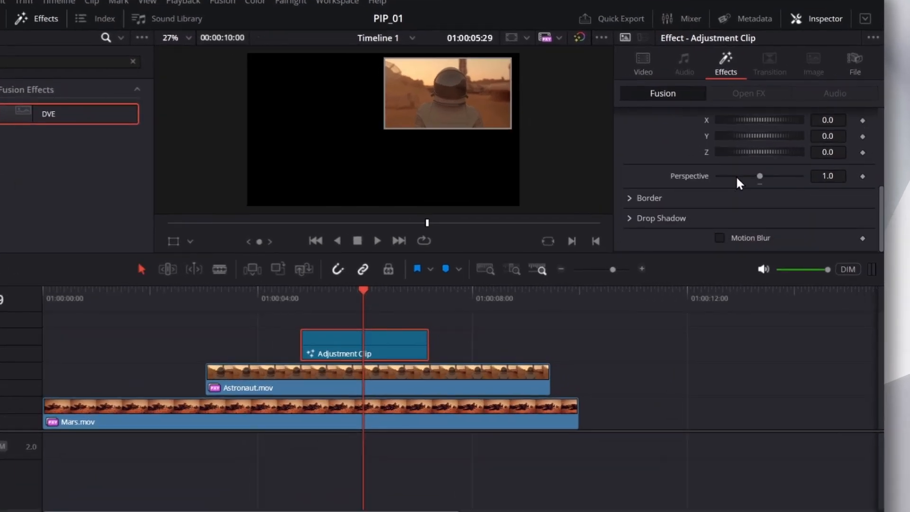
# Step: Set the adjustment clip's DVE border colour to white
pyautogui.click(648, 198)
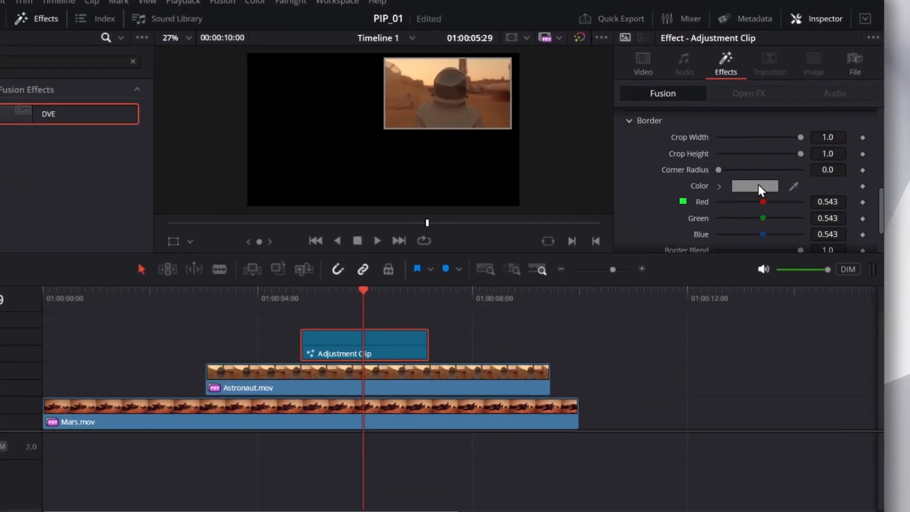
pyautogui.click(754, 186)
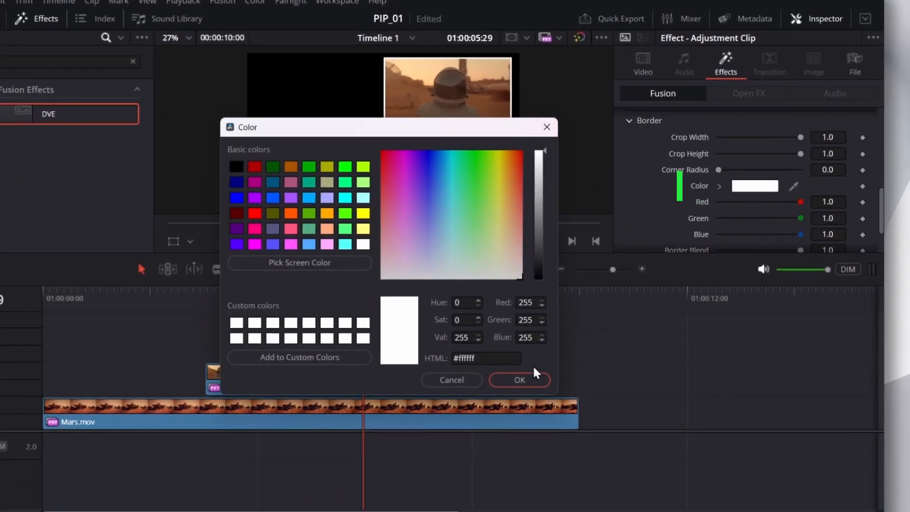
pyautogui.click(518, 379)
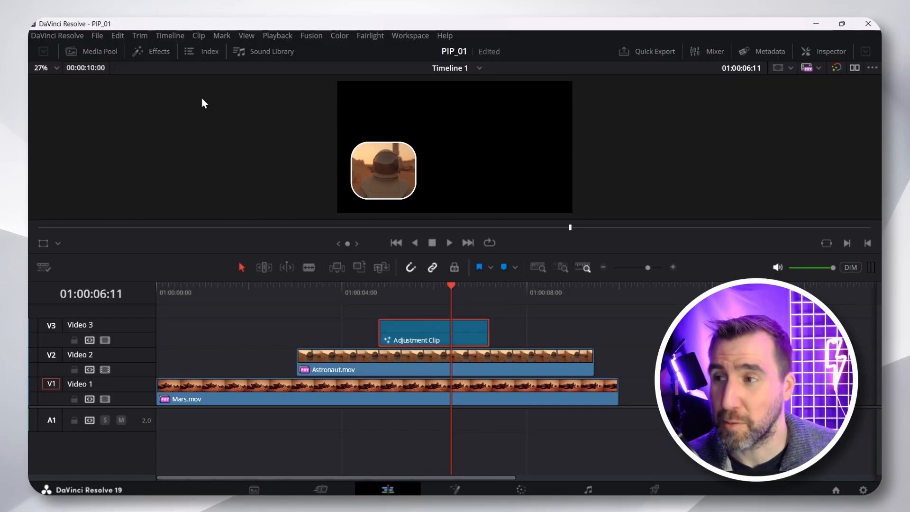
# Step: Show Power Bins in the Media Pool and open the Master power bin
pyautogui.click(99, 52)
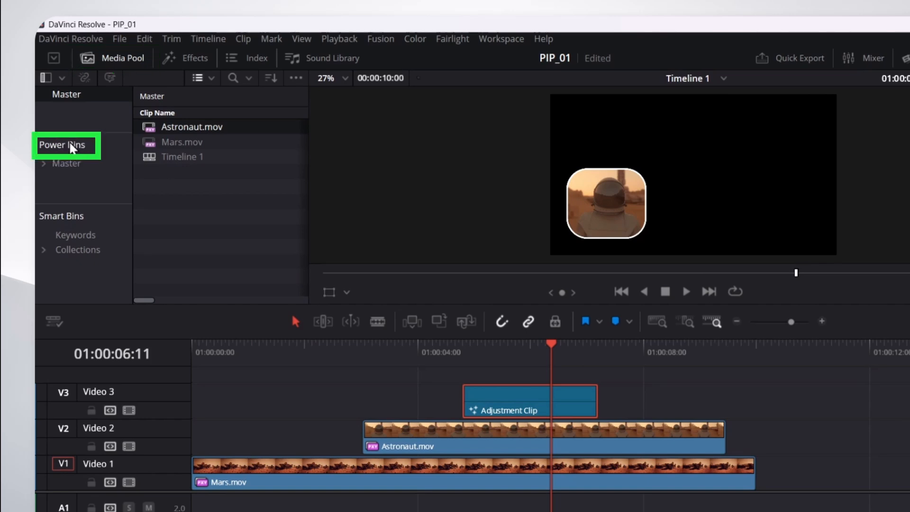
pyautogui.moveTo(297, 79)
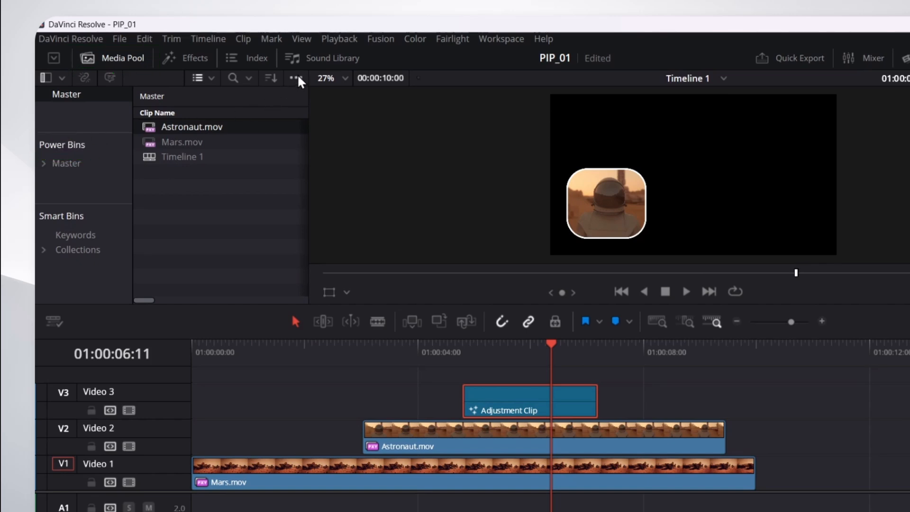
pyautogui.click(295, 78)
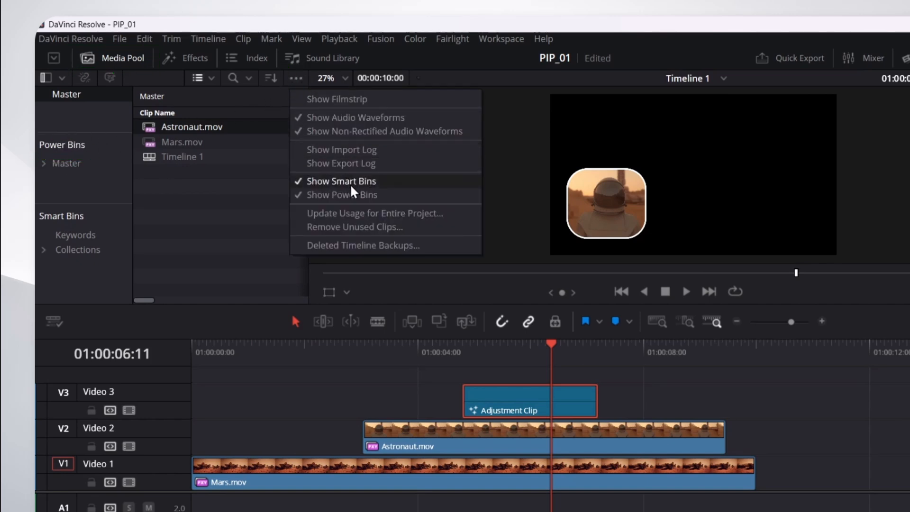
pyautogui.moveTo(341, 194)
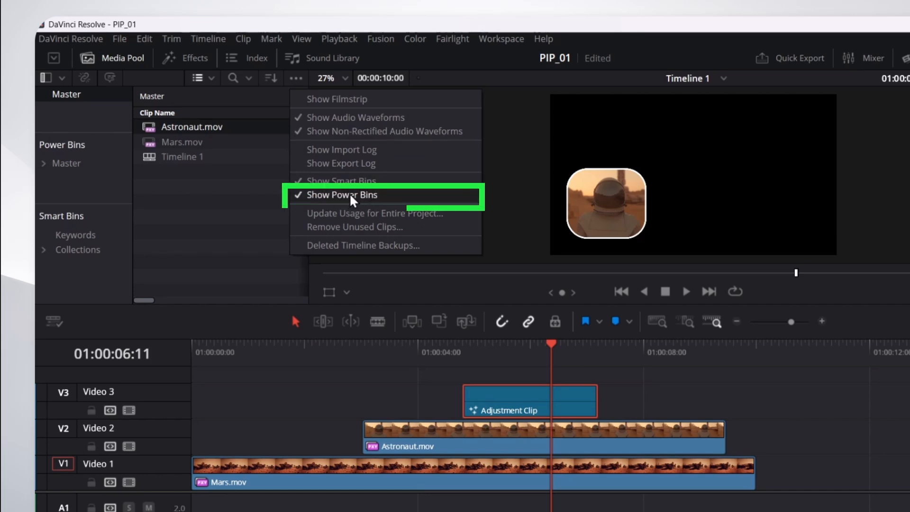
pyautogui.moveTo(227, 202)
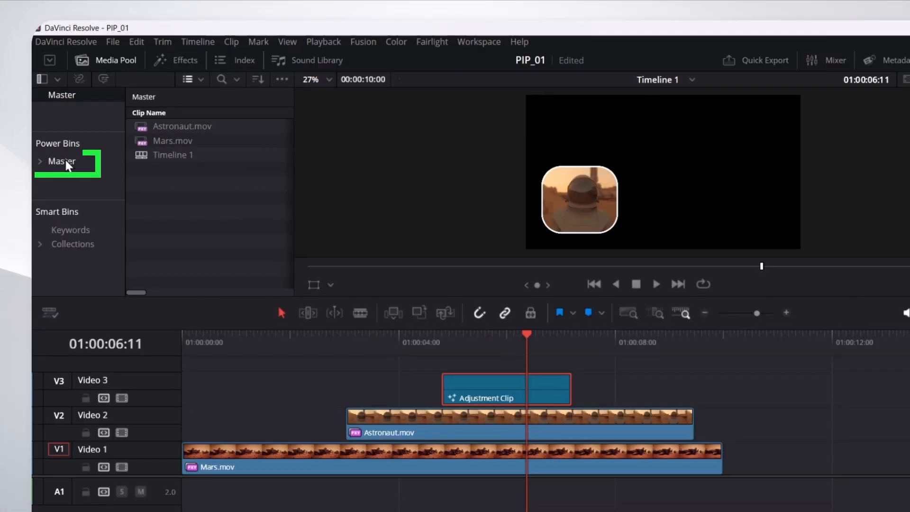
pyautogui.click(61, 161)
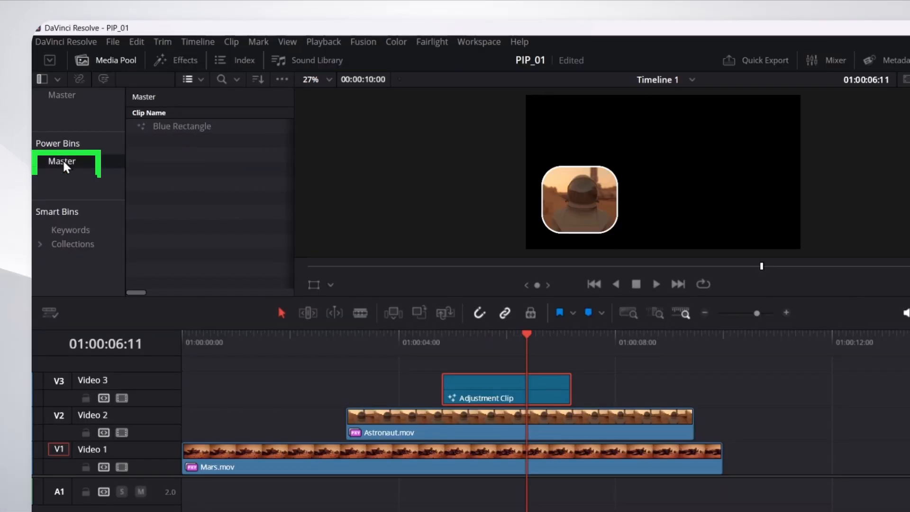
pyautogui.rightClick(61, 161)
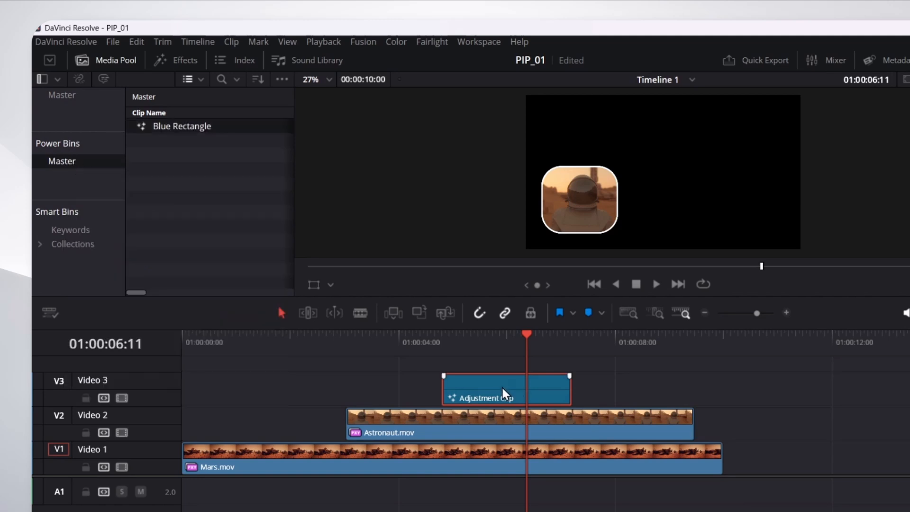
# Step: Save the Video 3 adjustment clip into the bin and rename it 'PIP Adjustment'
pyautogui.click(505, 388)
pyautogui.write('P')
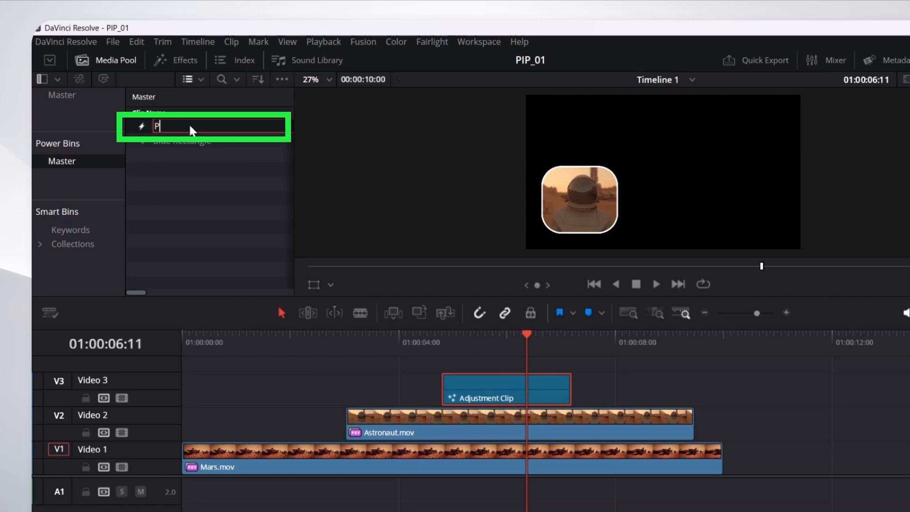
pyautogui.write('IP Adjustm')
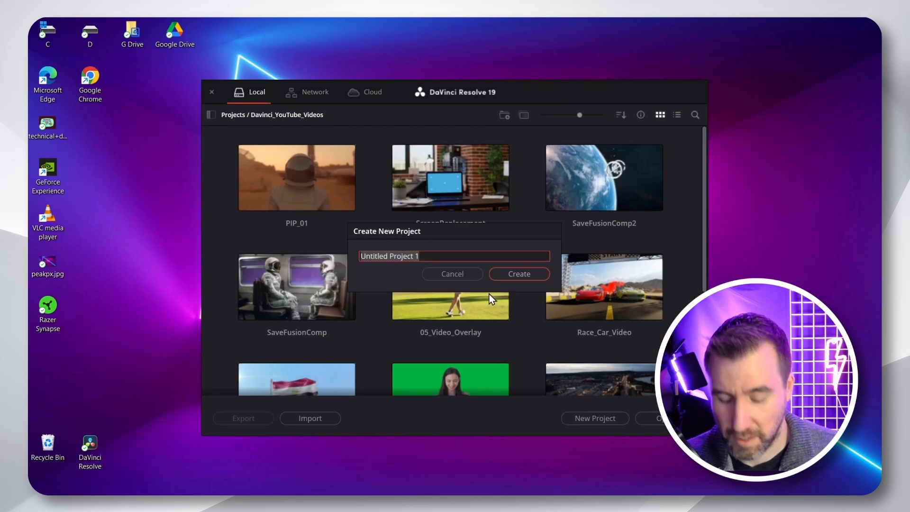
# Step: Create a new project named PIP_02
pyautogui.write('PIP_02')
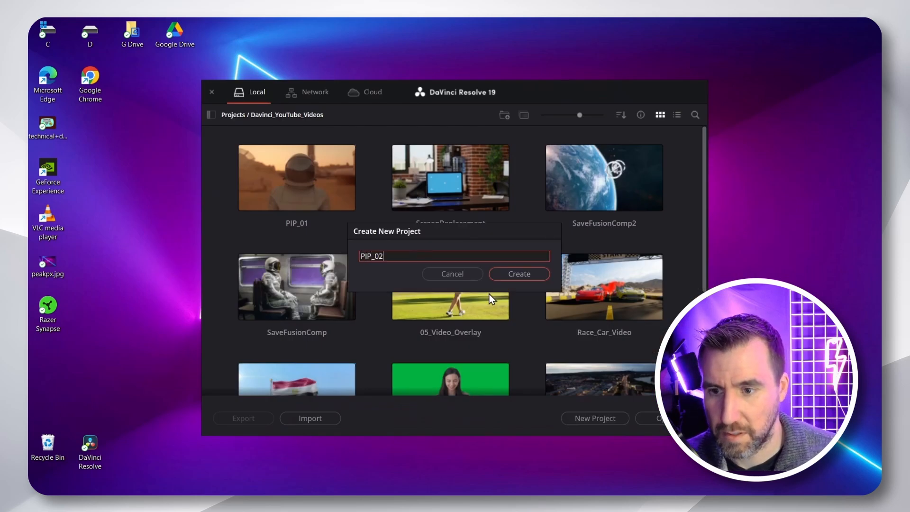
pyautogui.click(517, 273)
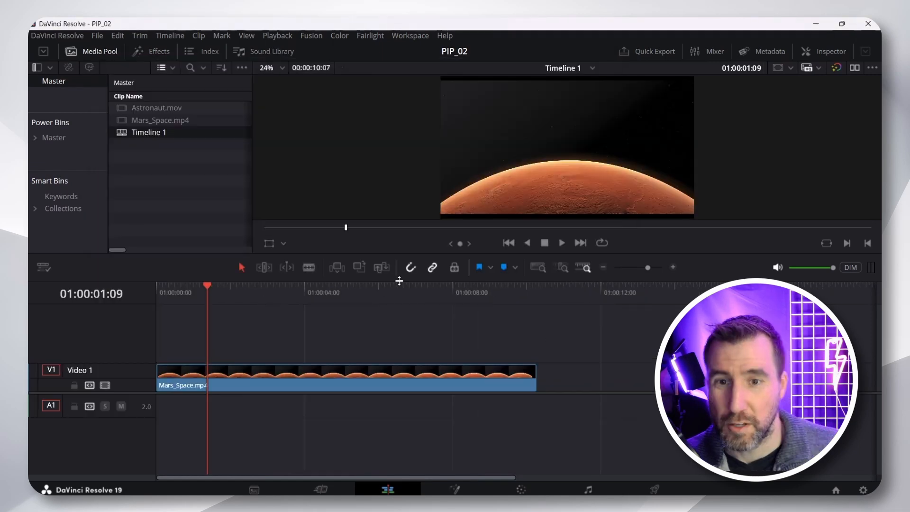
# Step: Add Astronaut.mov on Video 2 and place the Master power bin's PIP Adjustment clip on Video 3
pyautogui.click(560, 242)
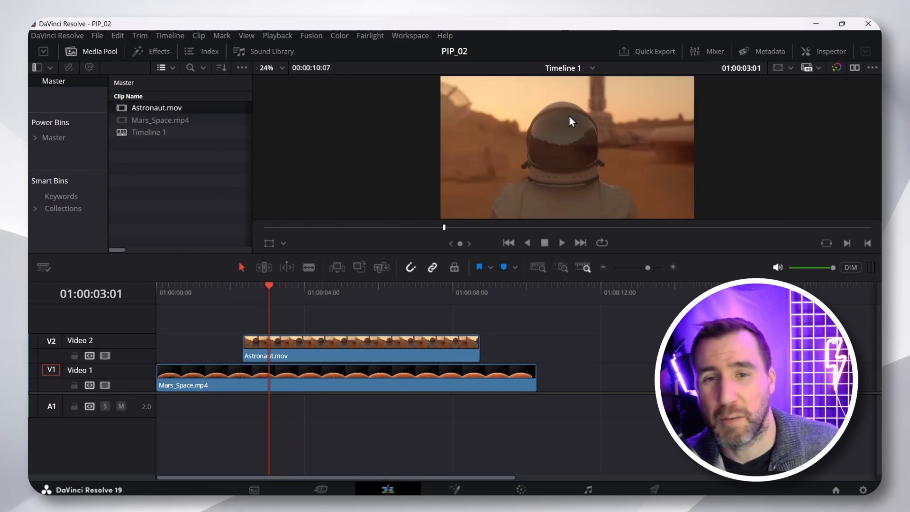
pyautogui.moveTo(544, 173)
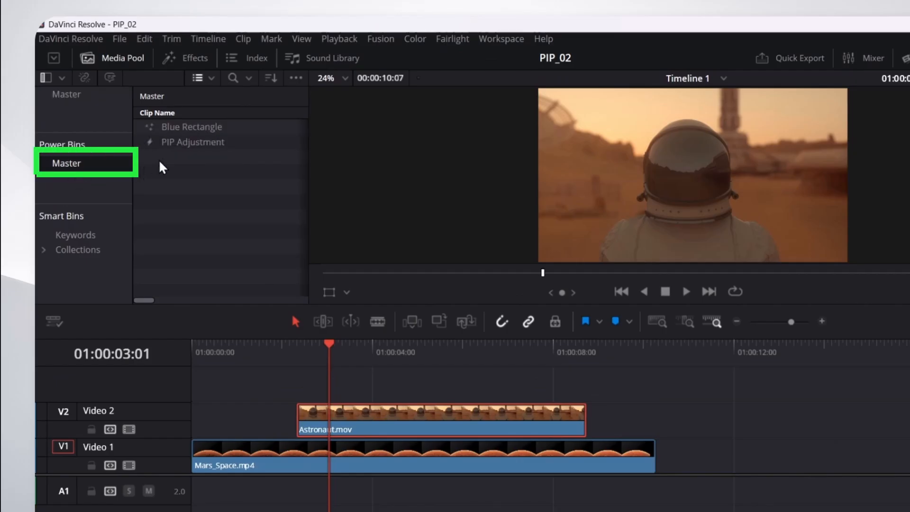
pyautogui.click(192, 141)
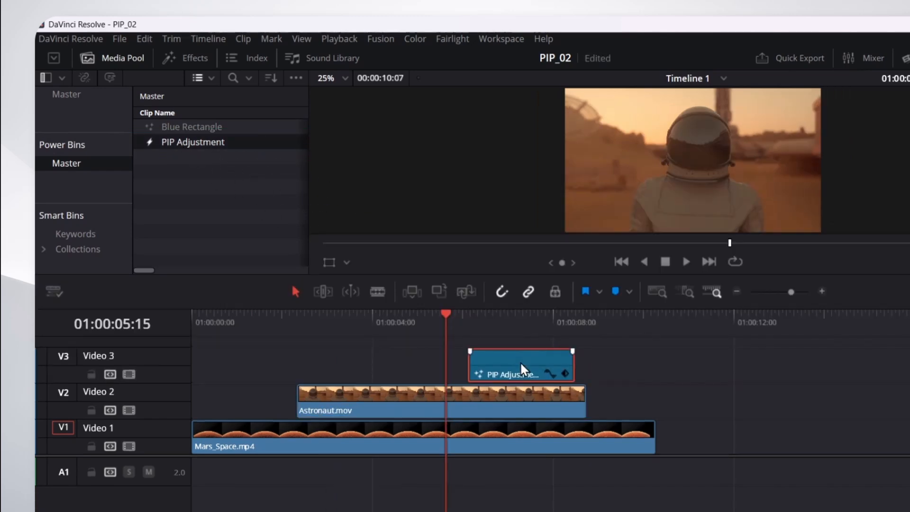
pyautogui.click(520, 365)
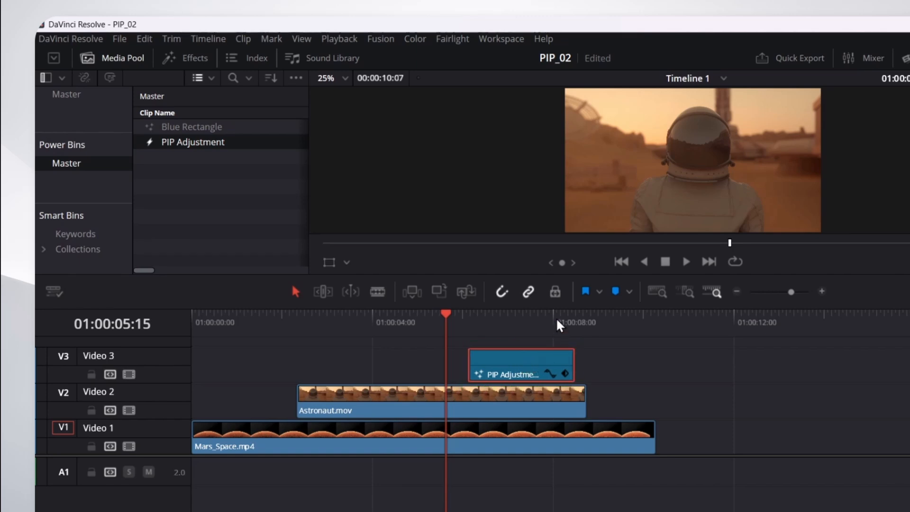
# Step: Copy the PIP Adjustment clip and target the Astronaut clip for Paste Attributes (Alt+V)
pyautogui.click(394, 397)
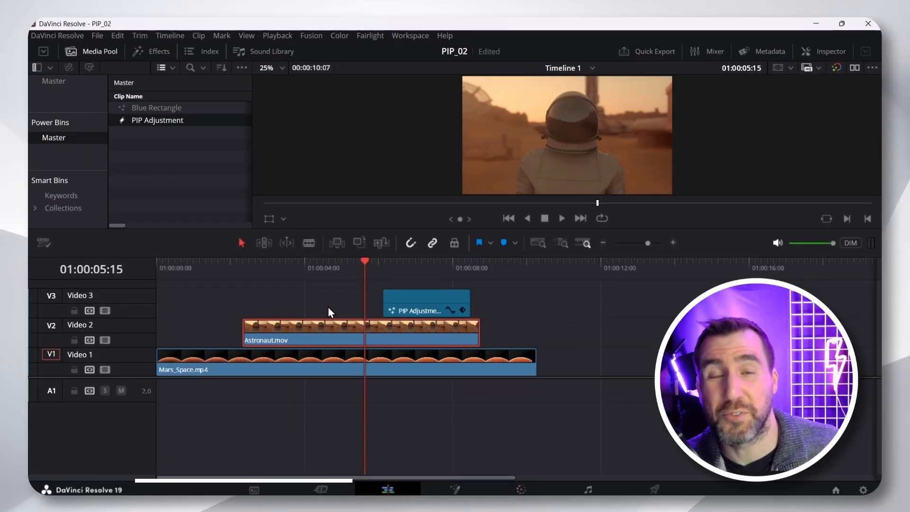
pyautogui.press('alt+v')
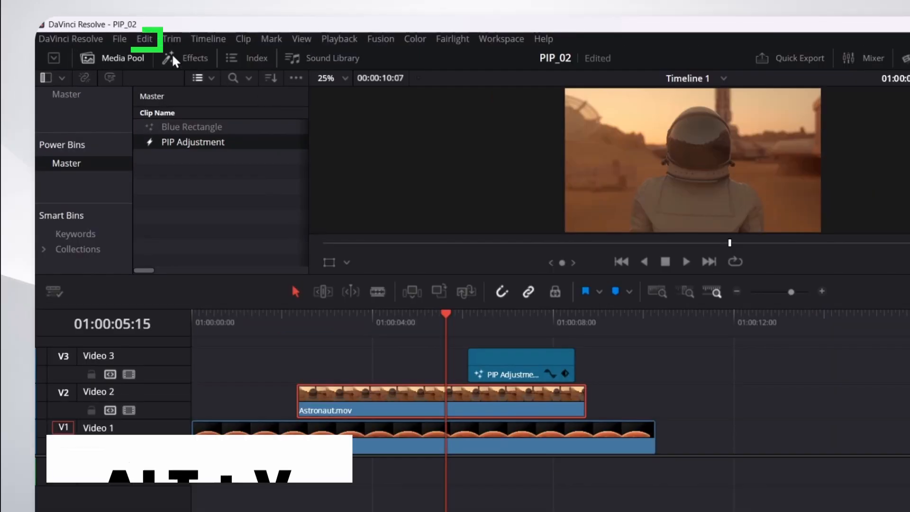
# Step: Paste all video attributes from the PIP Adjustment clip onto the Astronaut clip
pyautogui.click(144, 38)
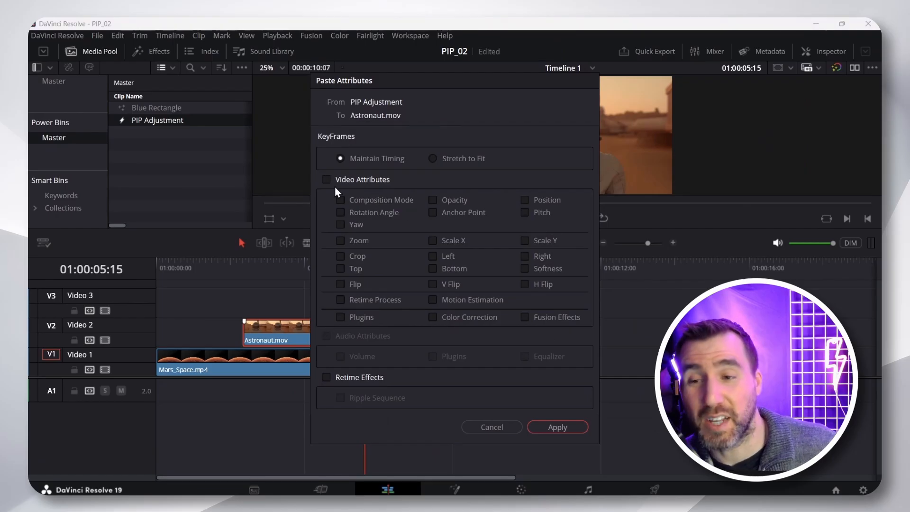
pyautogui.click(325, 179)
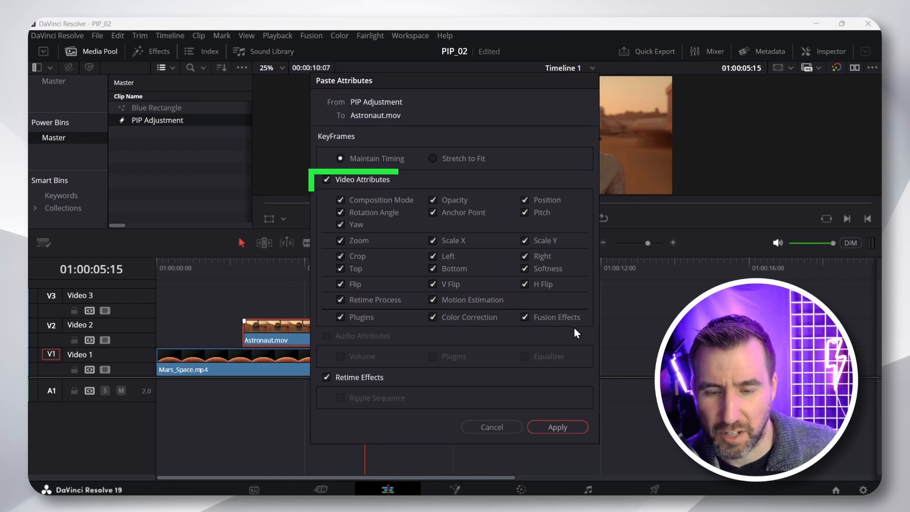
pyautogui.moveTo(473, 194)
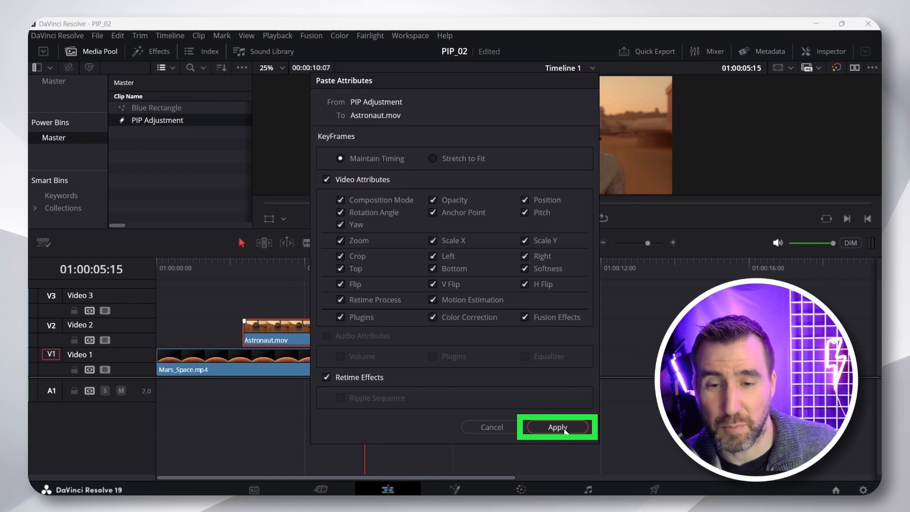
pyautogui.click(555, 427)
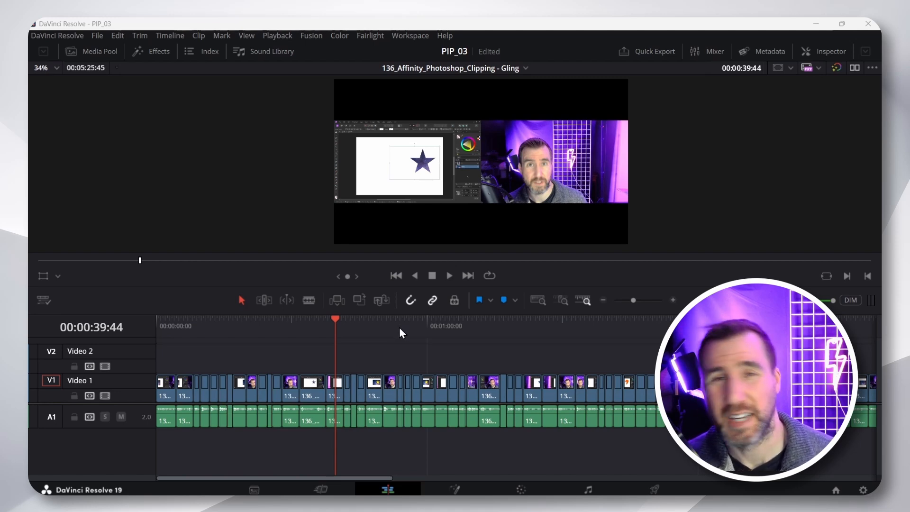
pyautogui.moveTo(528, 219)
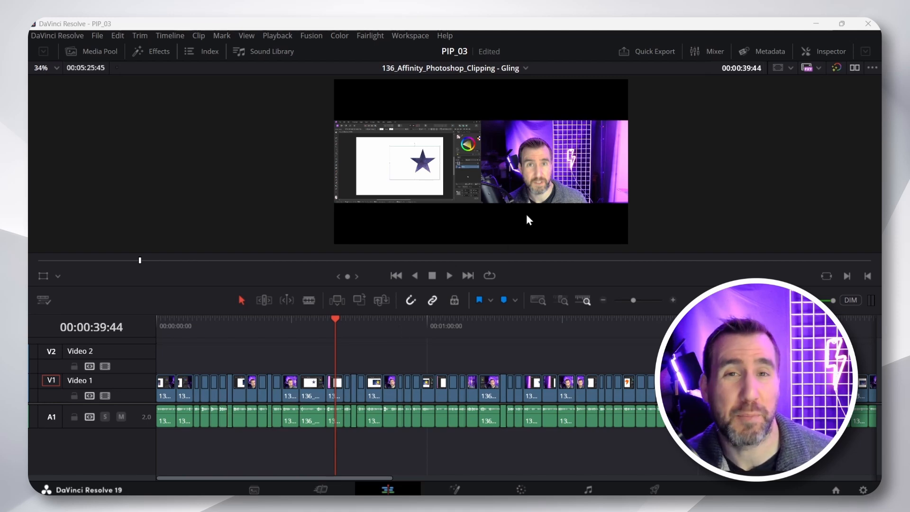
pyautogui.moveTo(455, 224)
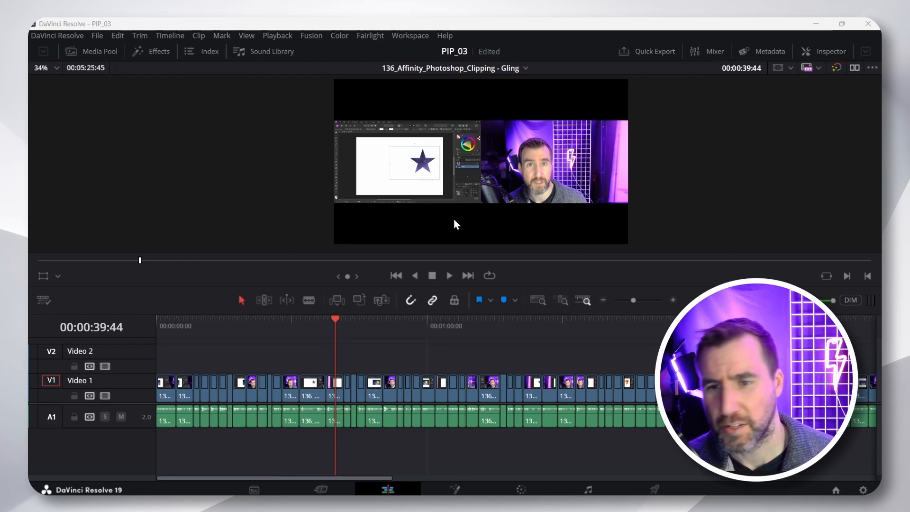
pyautogui.moveTo(568, 244)
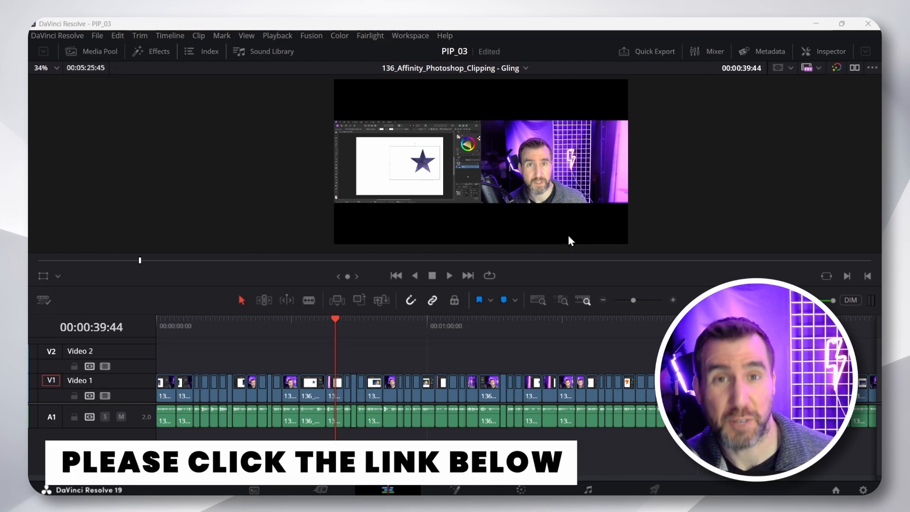
pyautogui.moveTo(452, 397)
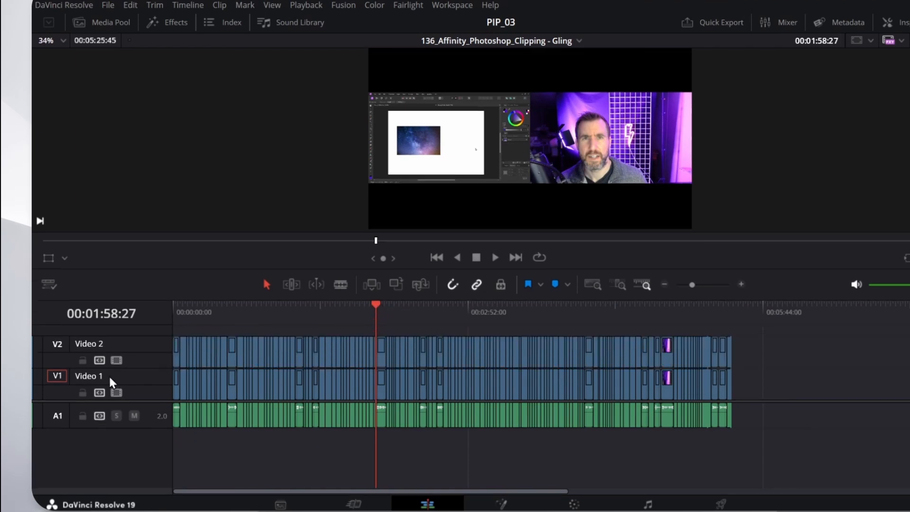
# Step: Rename the lower video track Desktop and the upper track PIP
pyautogui.doubleClick(88, 376)
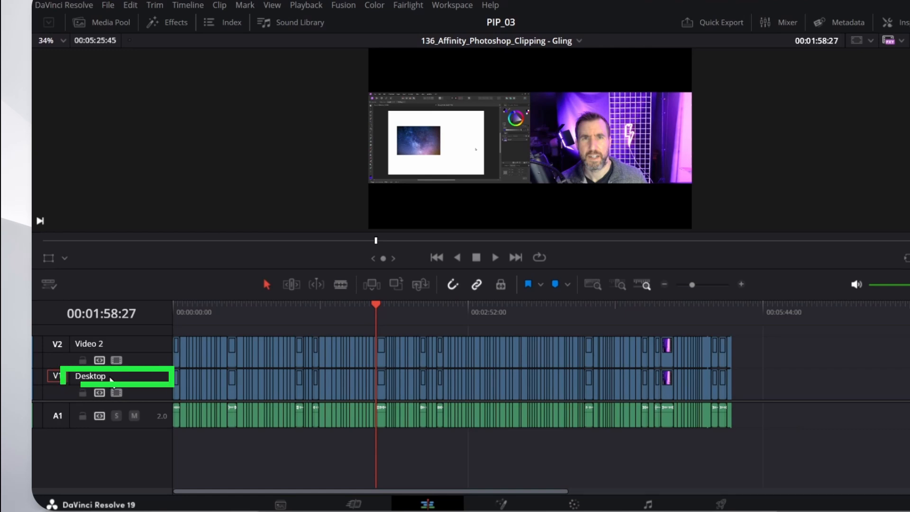
pyautogui.doubleClick(104, 343)
pyautogui.write('PIP')
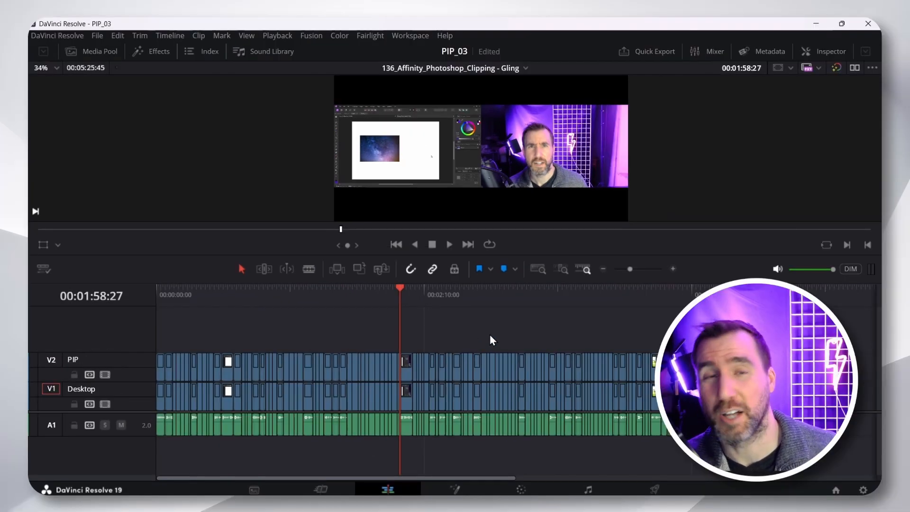
pyautogui.moveTo(492, 335)
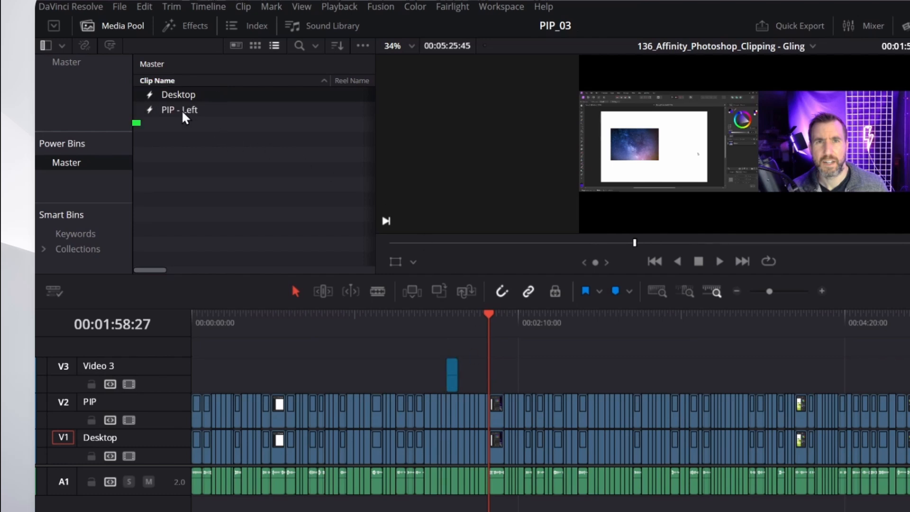
# Step: Copy PIP - Left and paste its attributes onto all 138 clips of the PIP track
pyautogui.click(179, 110)
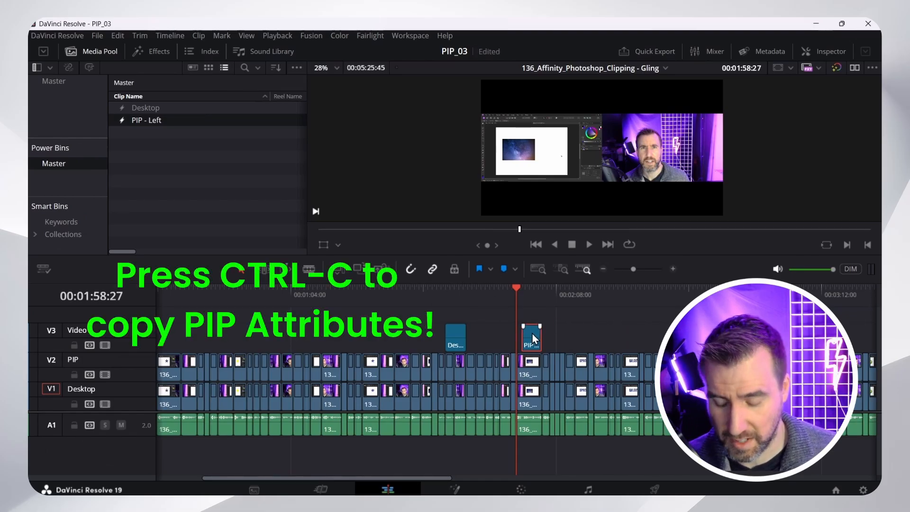
pyautogui.press('ctrl+c')
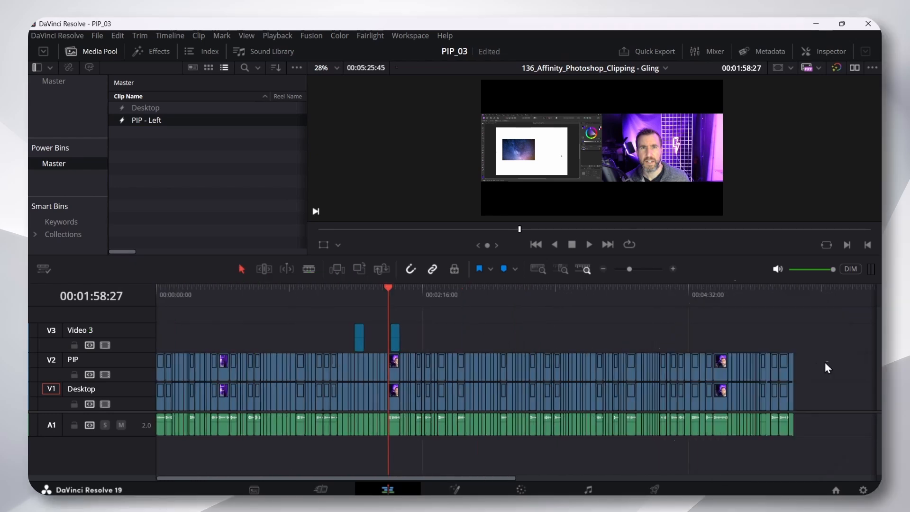
pyautogui.click(178, 365)
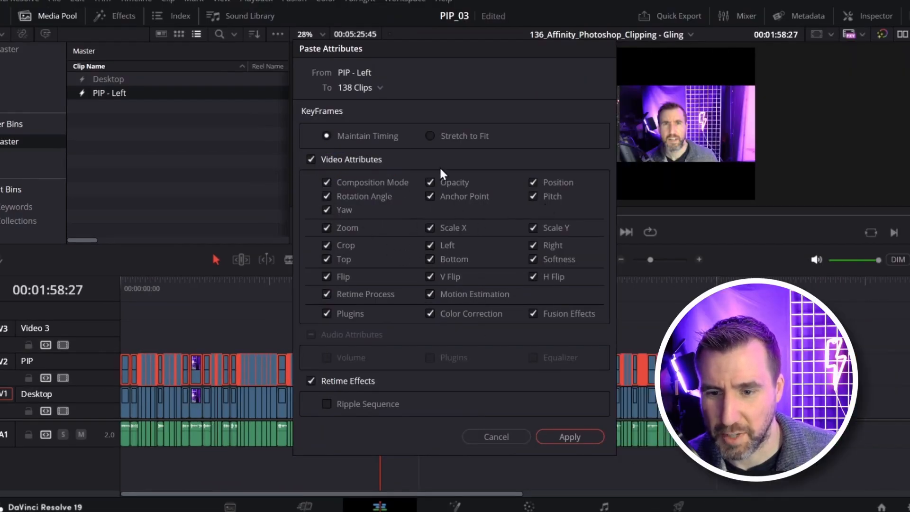
pyautogui.click(570, 436)
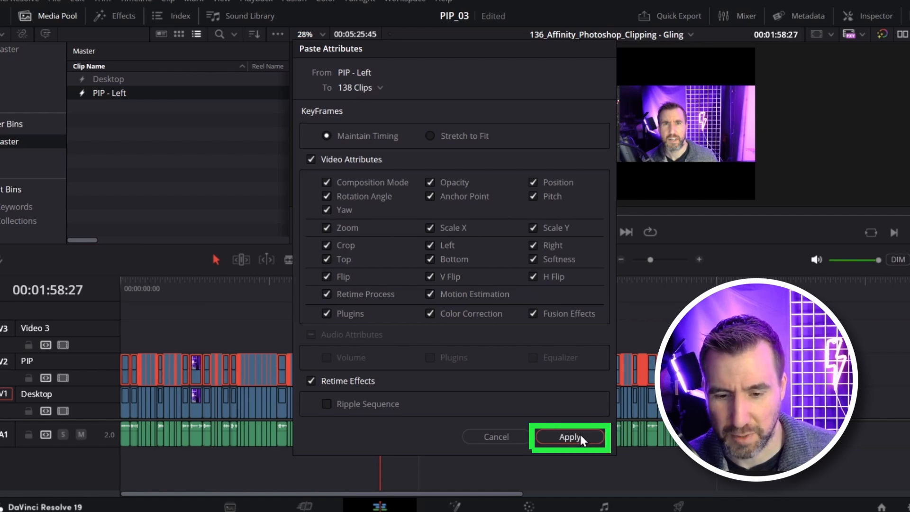
pyautogui.click(570, 436)
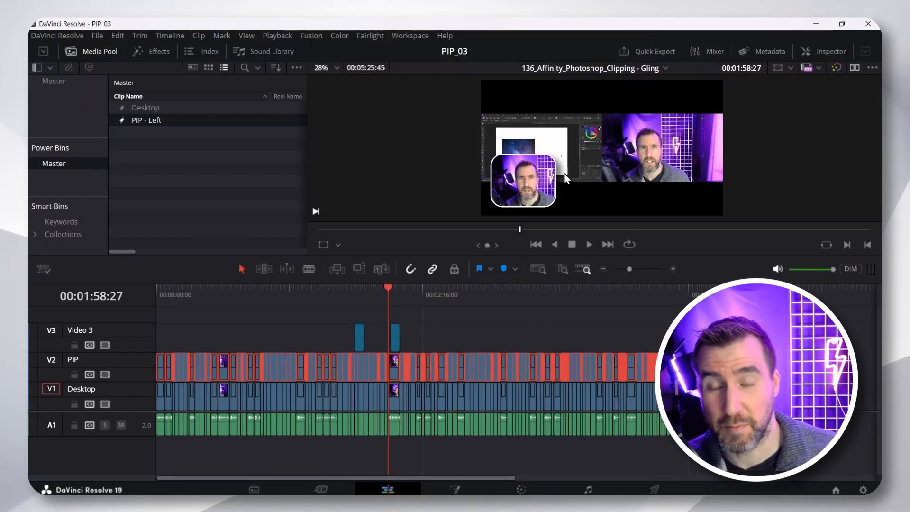
# Step: Copy the Desktop clip and apply its attributes to all 138 Desktop-track clips
pyautogui.click(360, 336)
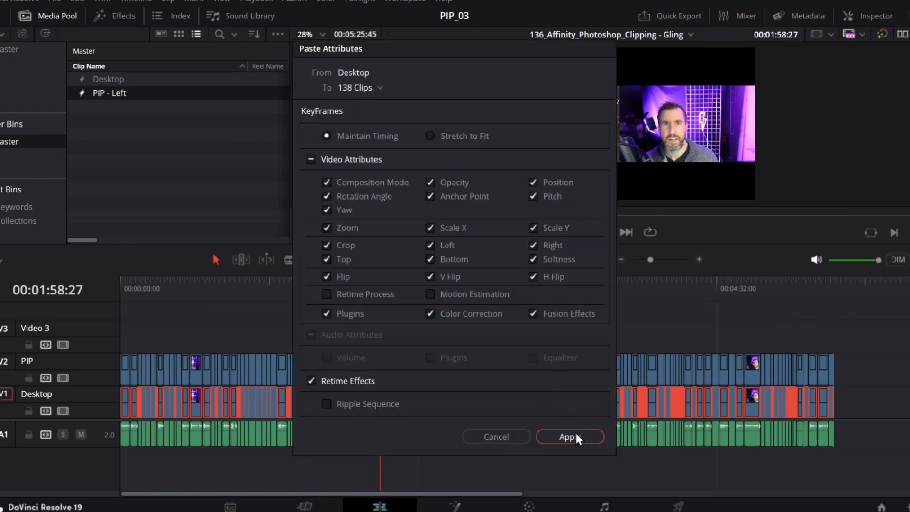
pyautogui.click(568, 436)
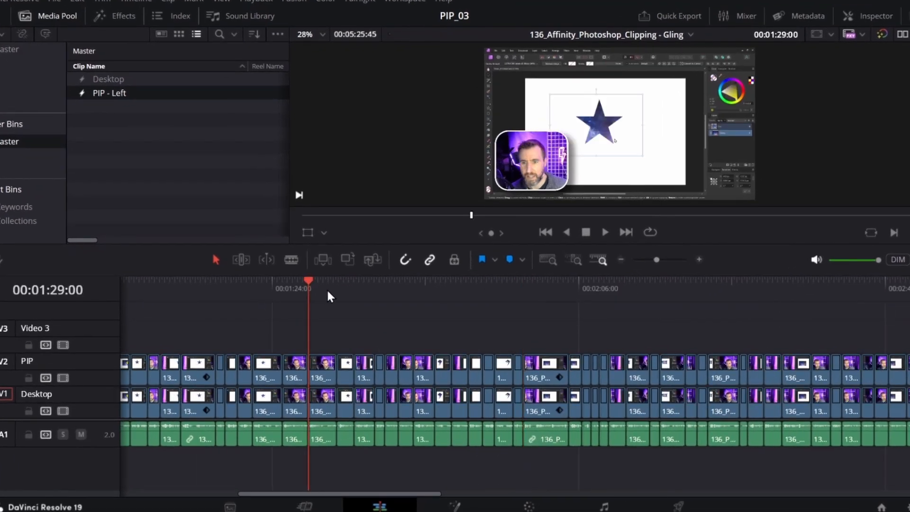
pyautogui.click(659, 281)
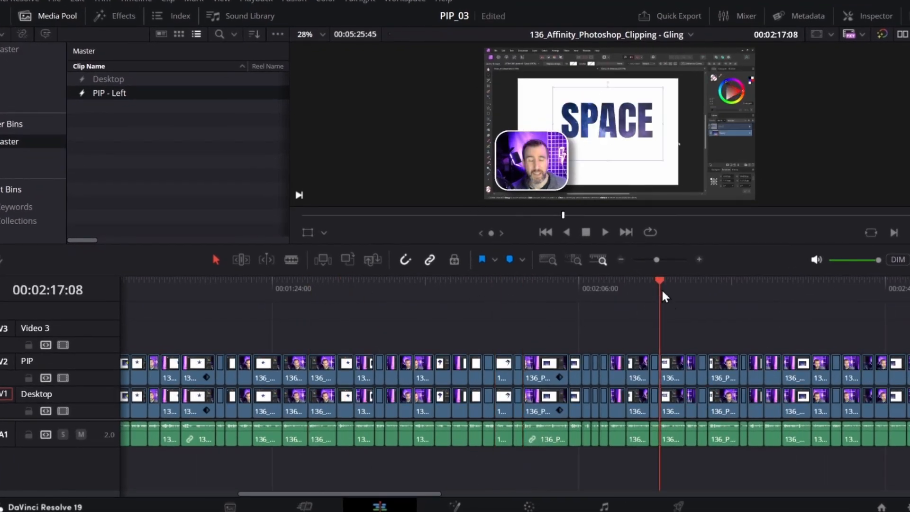
pyautogui.moveTo(601, 306)
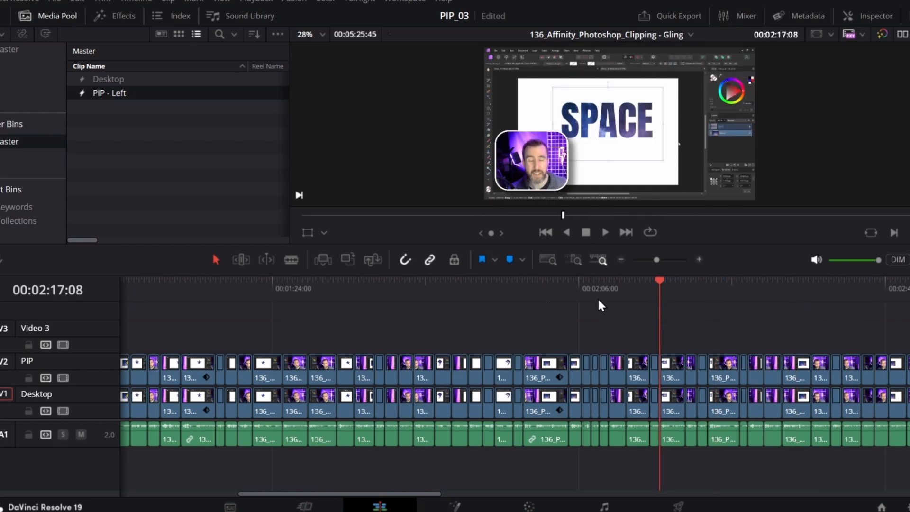
pyautogui.click(282, 288)
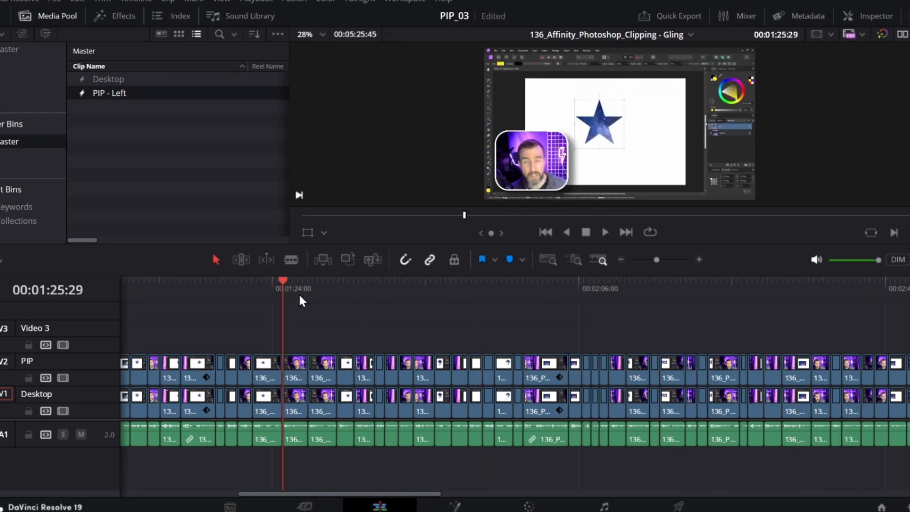
pyautogui.click(549, 281)
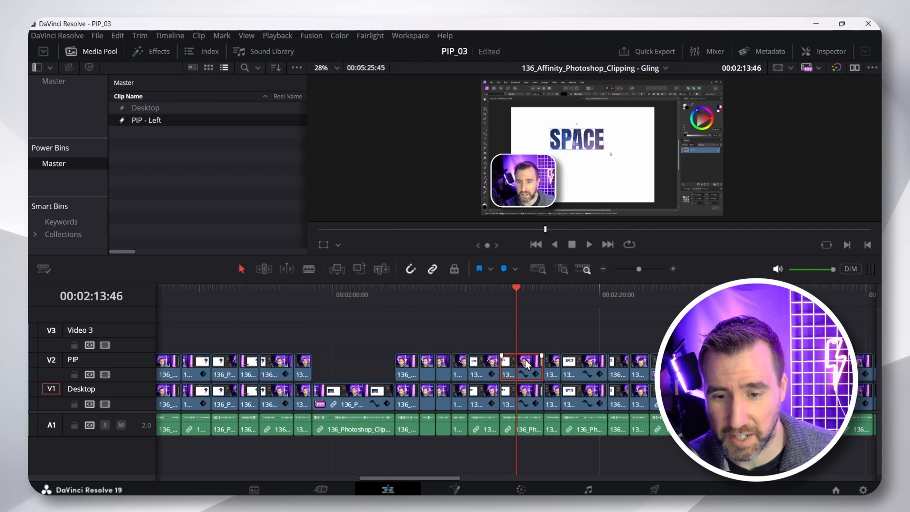
# Step: Check the PIP clip's DVE effect in the Inspector and set the desktop shot's value to 0.502
pyautogui.click(829, 52)
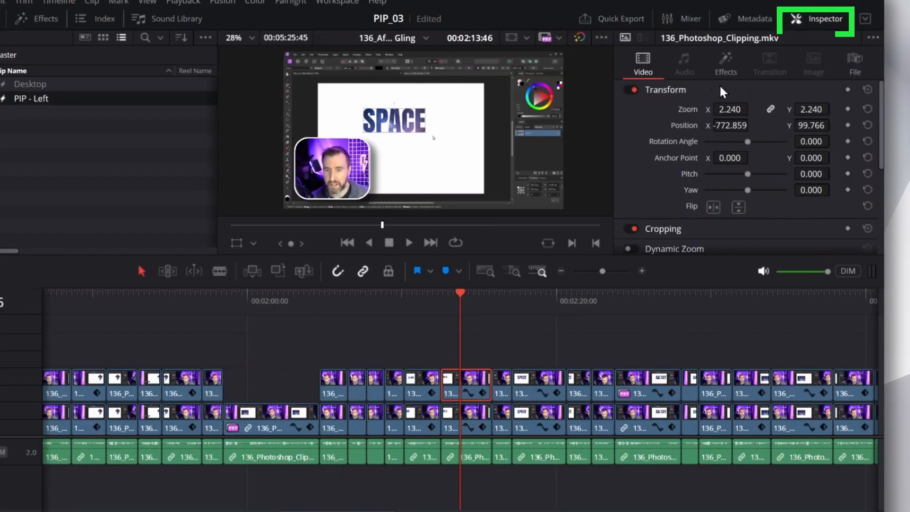
pyautogui.click(724, 63)
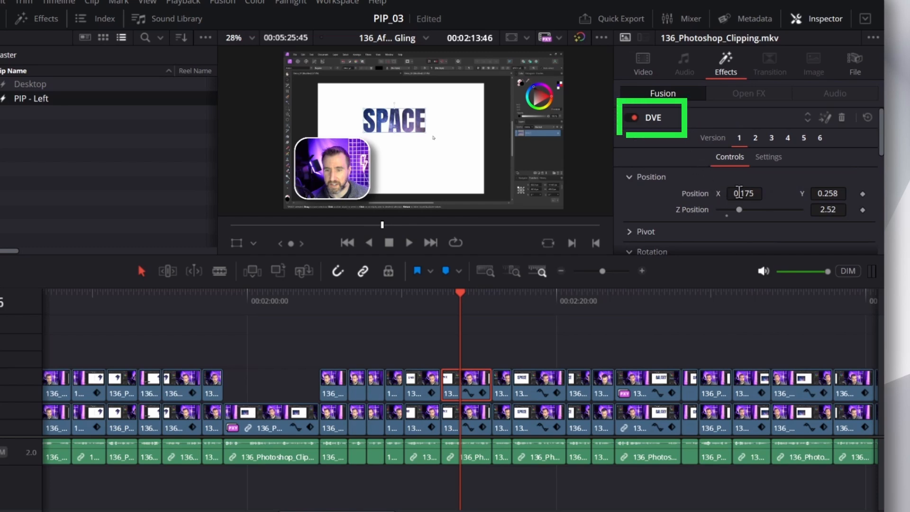
pyautogui.write('0.502')
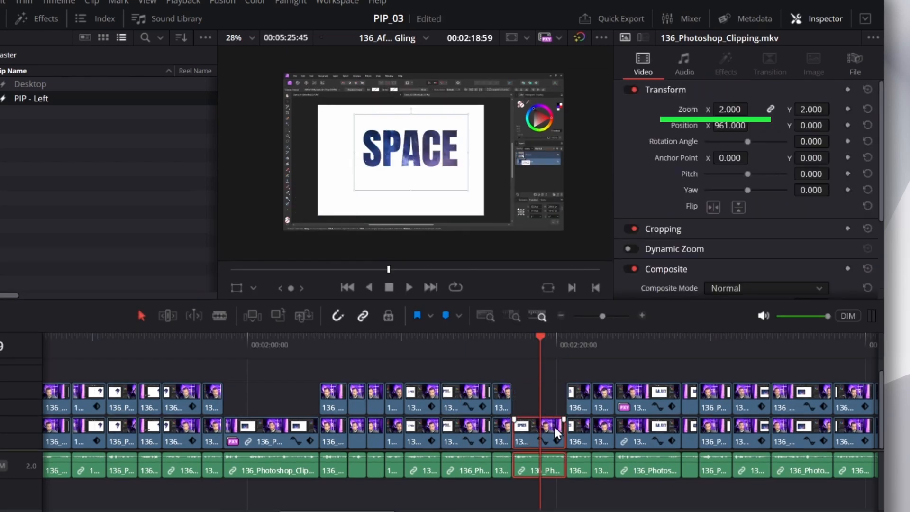
pyautogui.click(752, 107)
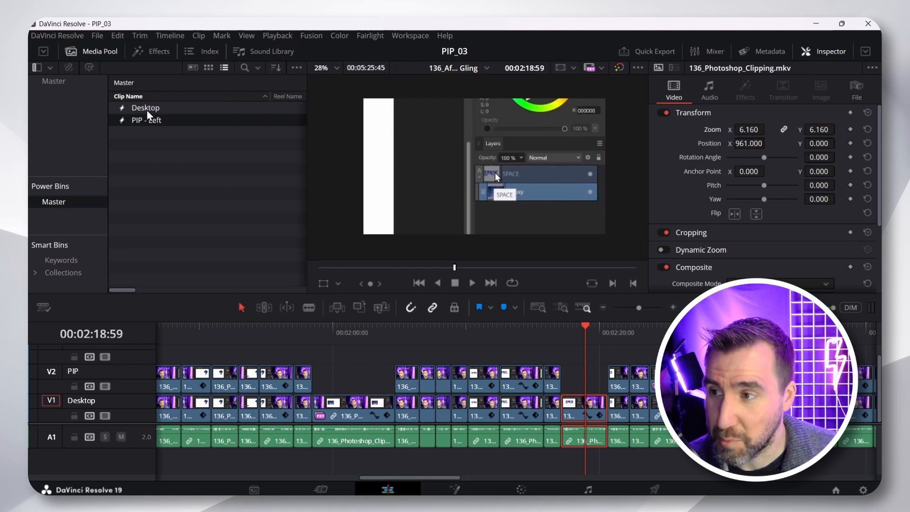
pyautogui.moveTo(182, 143)
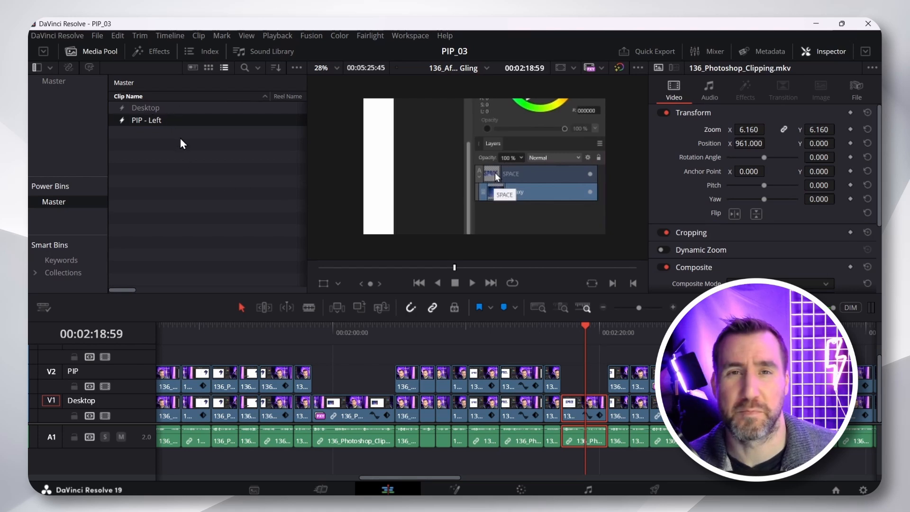